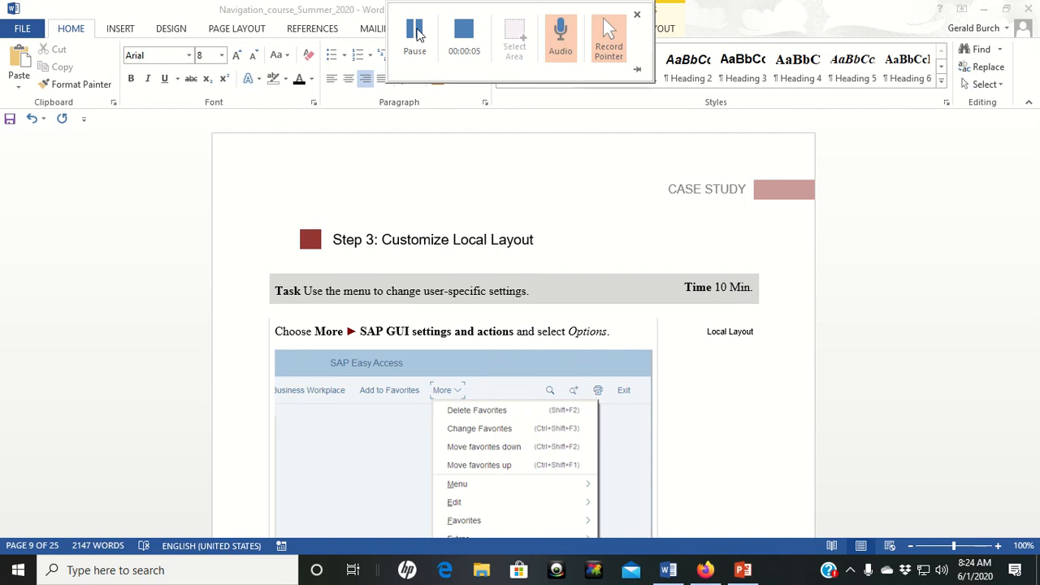
Scroll through pages 9–15 of the layout instructions down to the Step 4: Favorites heading
{"action": "left_click", "coordinate": [415, 34]}
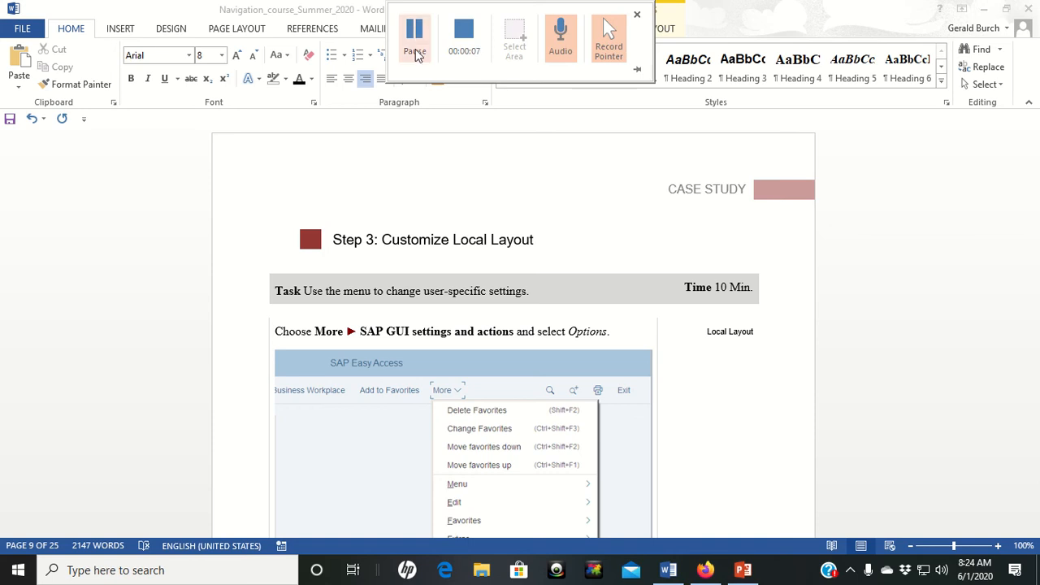
{"action": "left_click", "coordinate": [637, 14]}
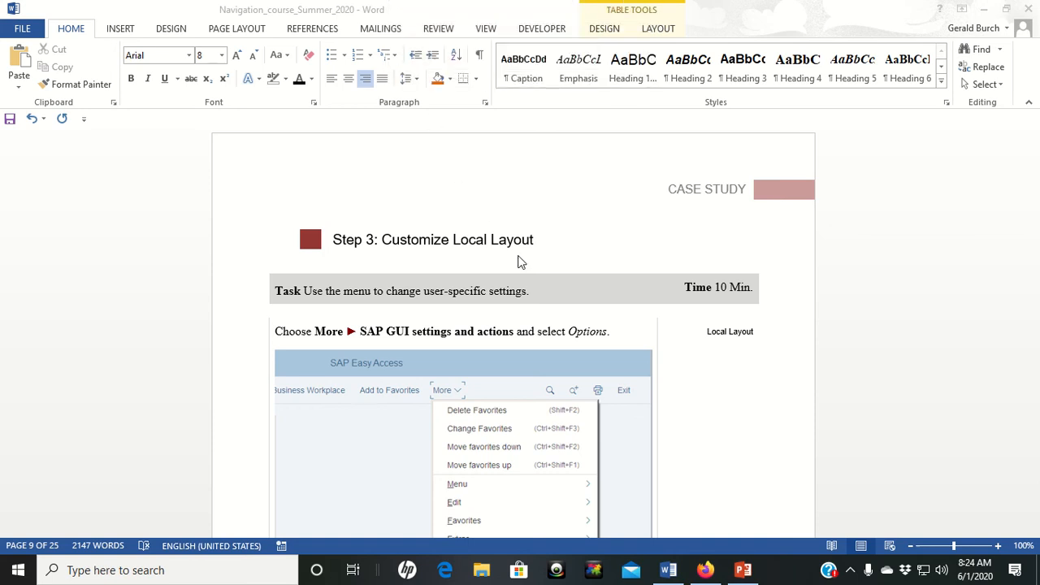
{"action": "scroll", "scroll_direction": "up", "scroll_amount": 3}
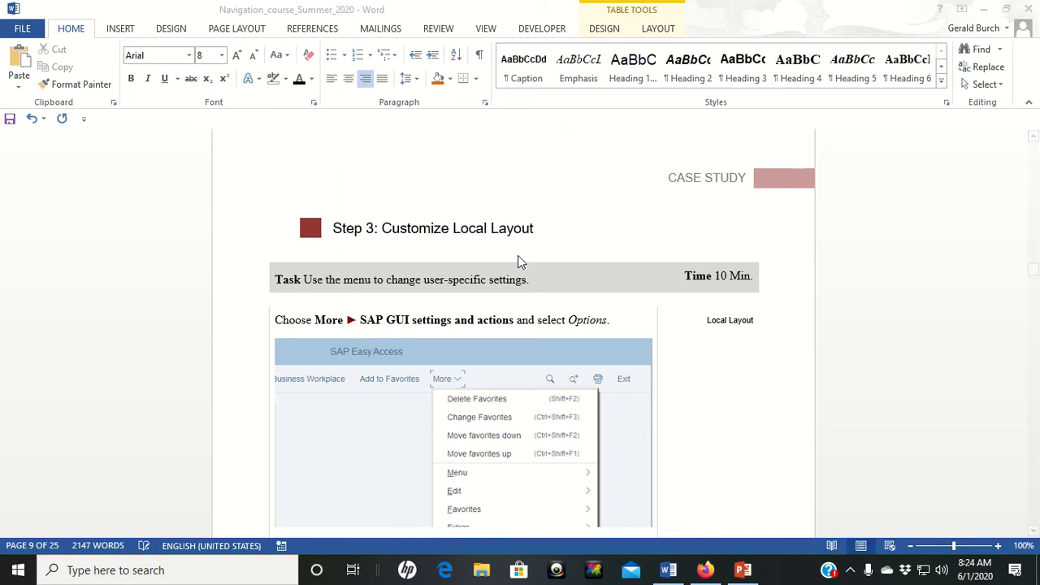
{"action": "scroll", "scroll_direction": "down", "scroll_amount": 3}
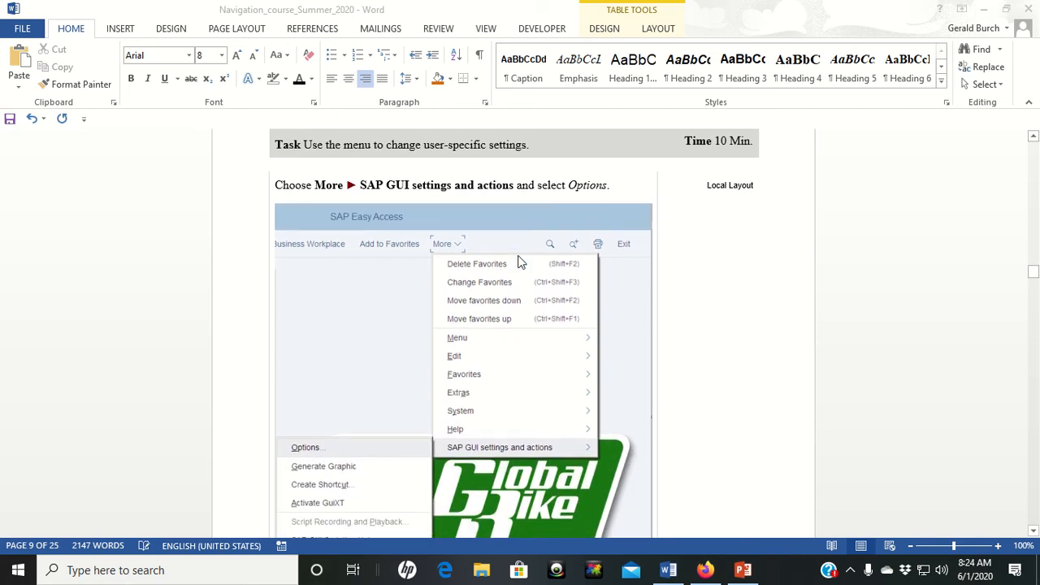
{"action": "scroll", "scroll_direction": "up", "scroll_amount": 3}
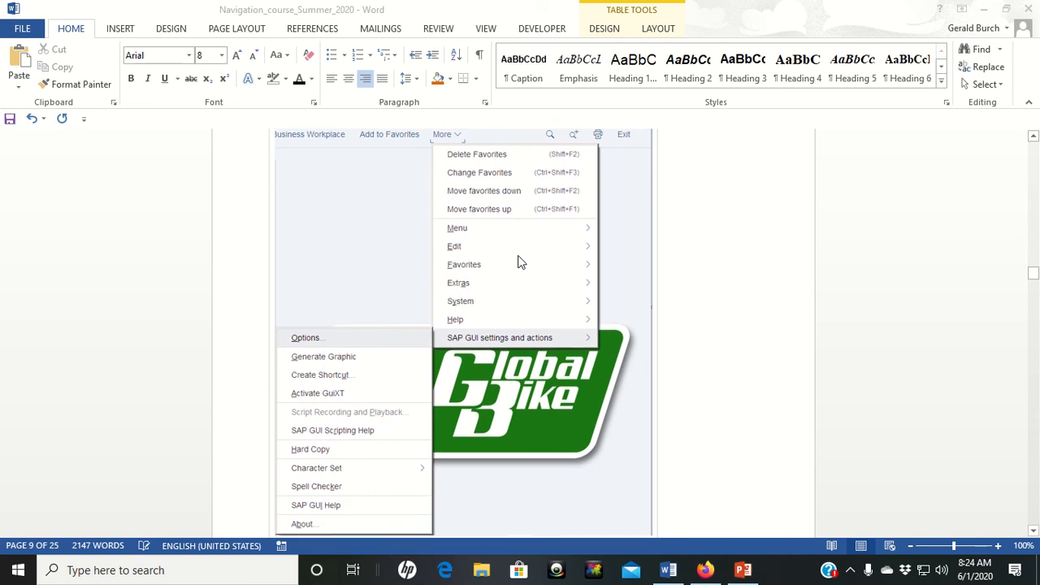
{"action": "scroll", "scroll_direction": "down", "scroll_amount": 3}
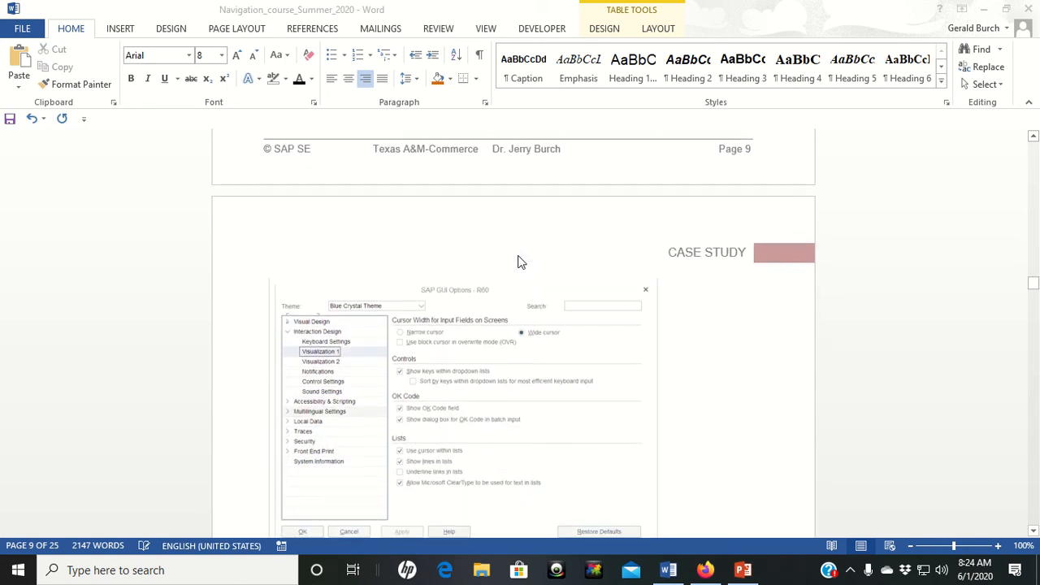
{"action": "scroll", "scroll_direction": "down", "scroll_amount": 3}
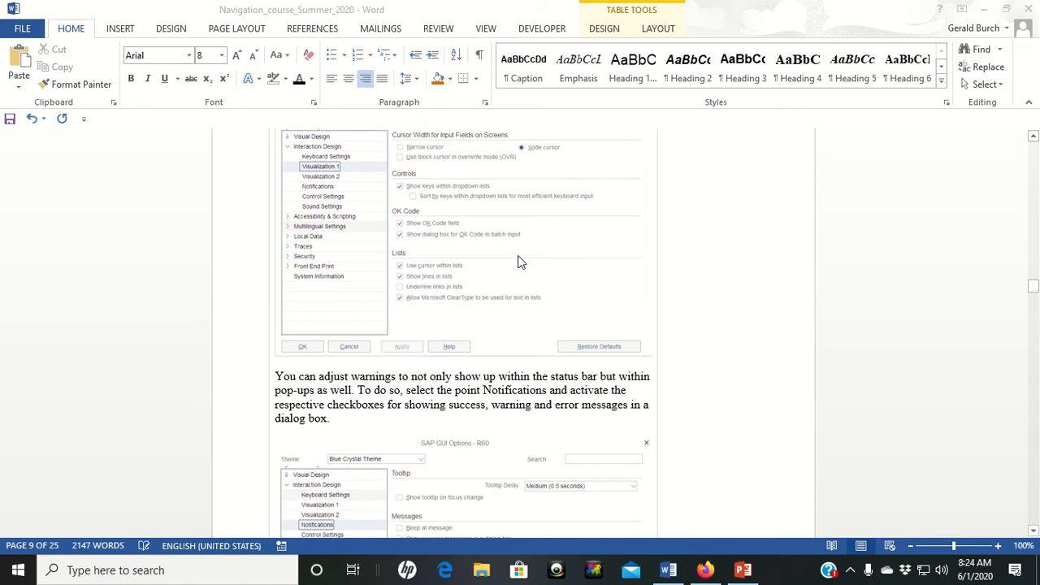
{"action": "scroll", "scroll_direction": "down", "scroll_amount": 3}
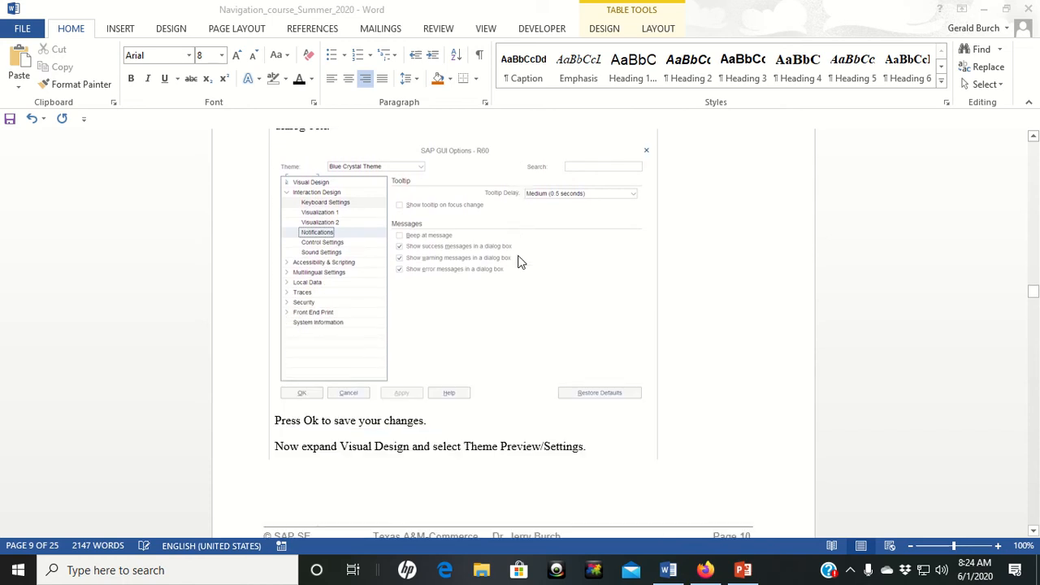
{"action": "scroll", "scroll_direction": "down", "scroll_amount": 3}
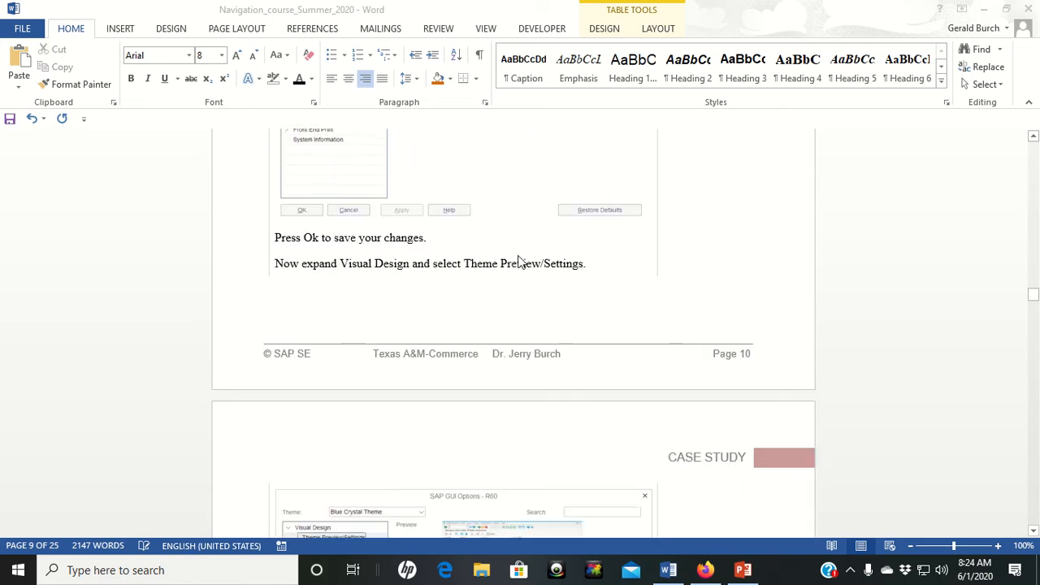
{"action": "scroll", "scroll_direction": "down", "scroll_amount": 3}
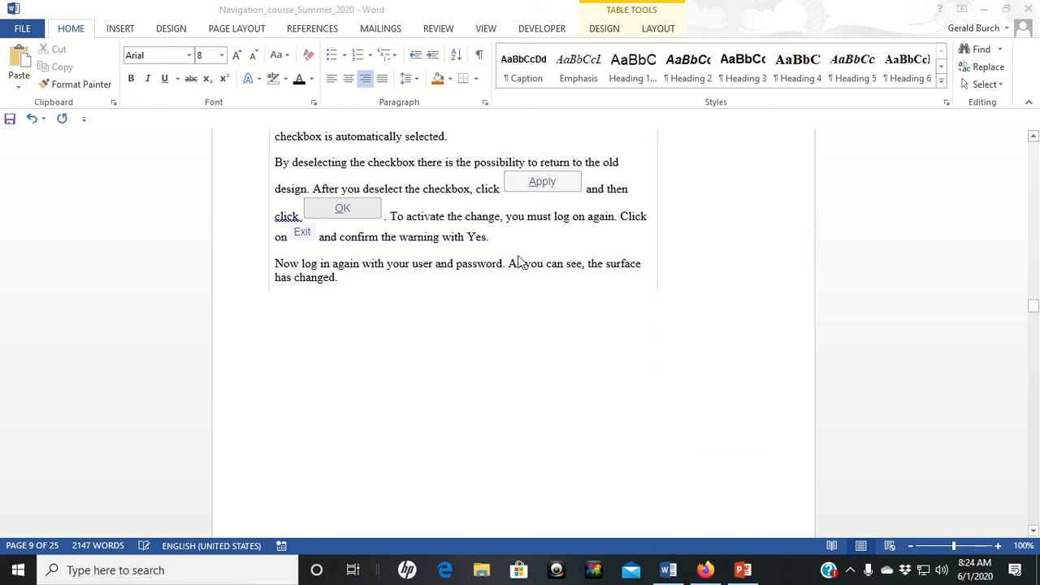
{"action": "scroll", "scroll_direction": "down", "scroll_amount": 3}
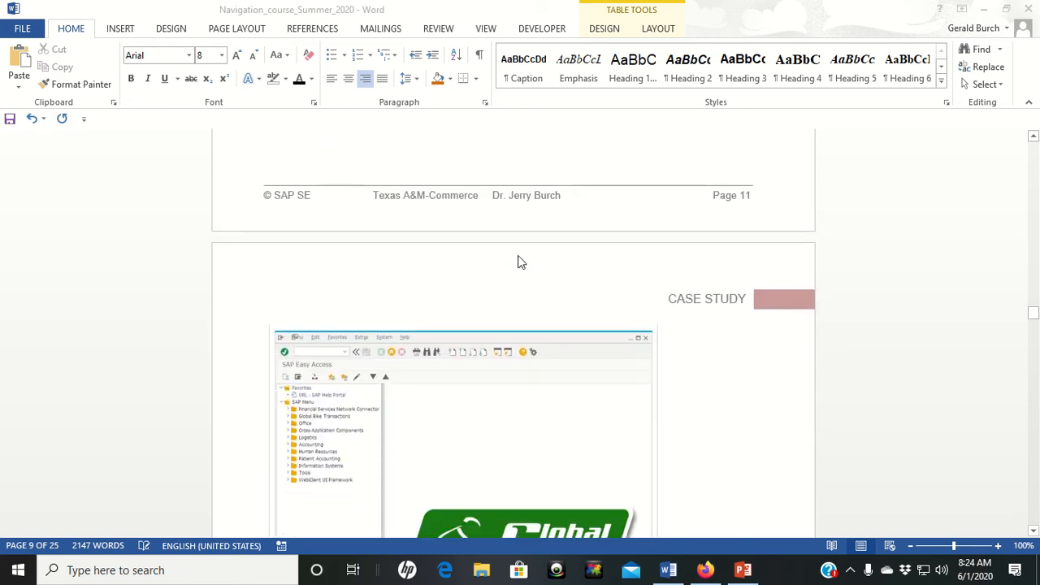
{"action": "scroll", "scroll_direction": "down", "scroll_amount": 3}
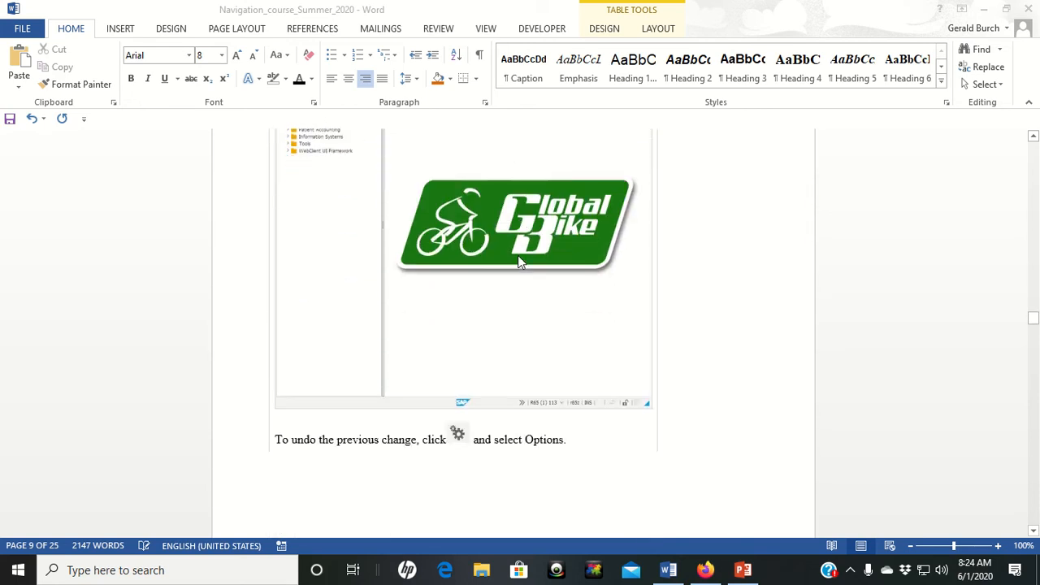
{"action": "scroll", "scroll_direction": "down", "scroll_amount": 3}
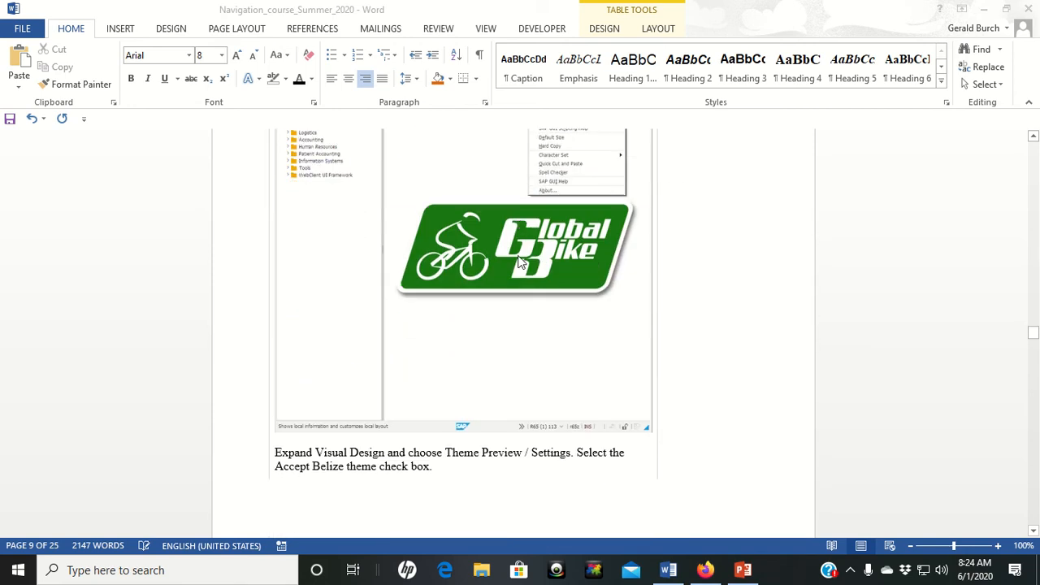
{"action": "scroll", "scroll_direction": "down", "scroll_amount": 3}
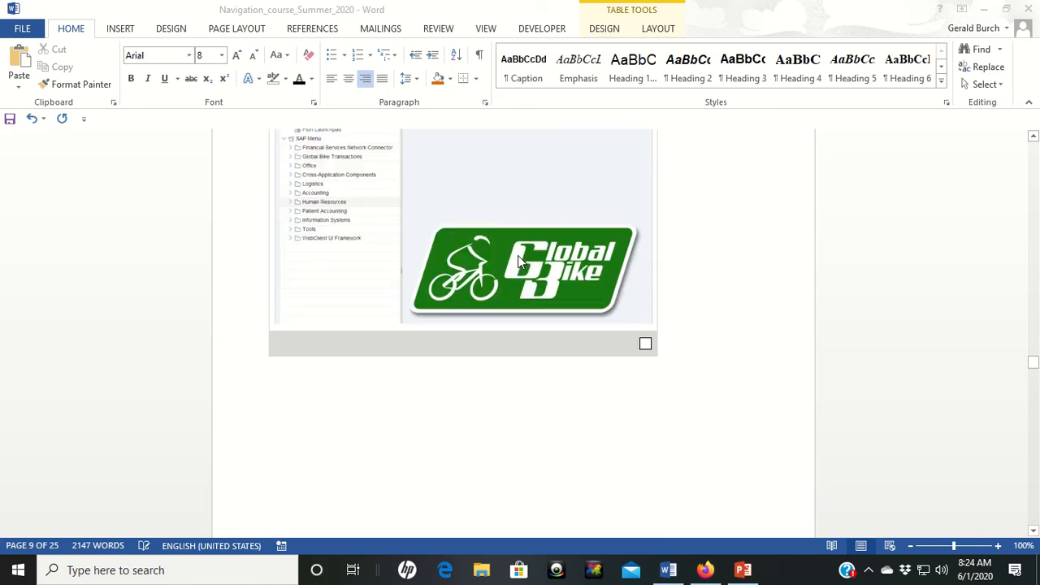
{"action": "scroll", "scroll_direction": "down", "scroll_amount": 3}
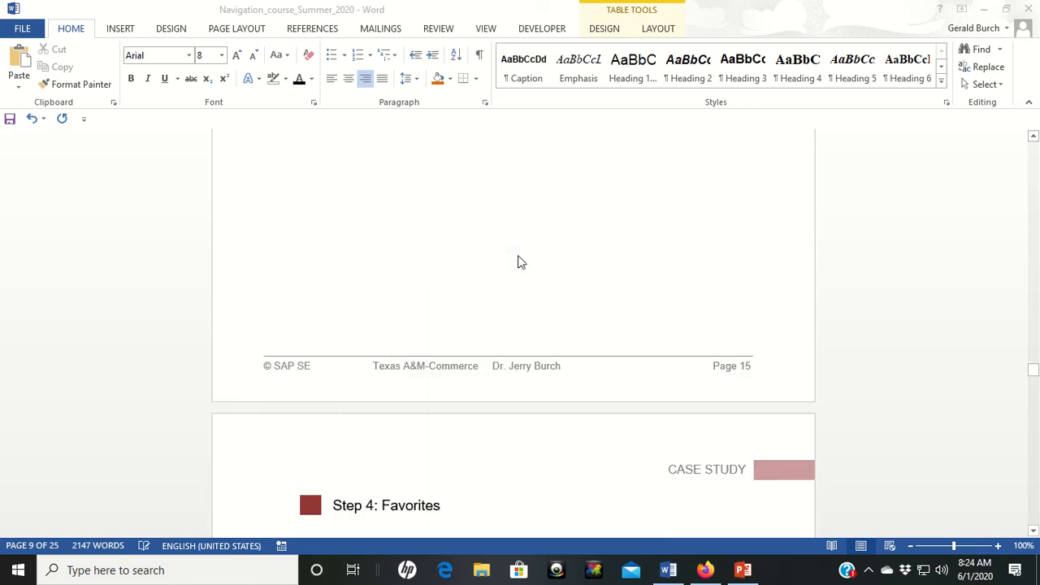
Scroll down to show the Step 4 task and short description text
{"action": "scroll", "scroll_direction": "down", "scroll_amount": 3}
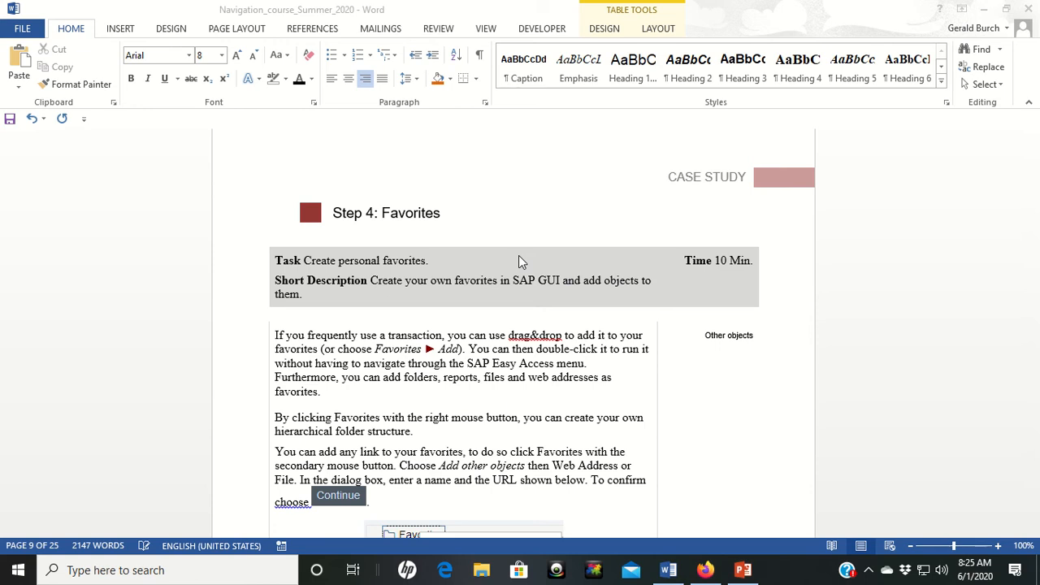
{"action": "mouse_move", "coordinate": [704, 569]}
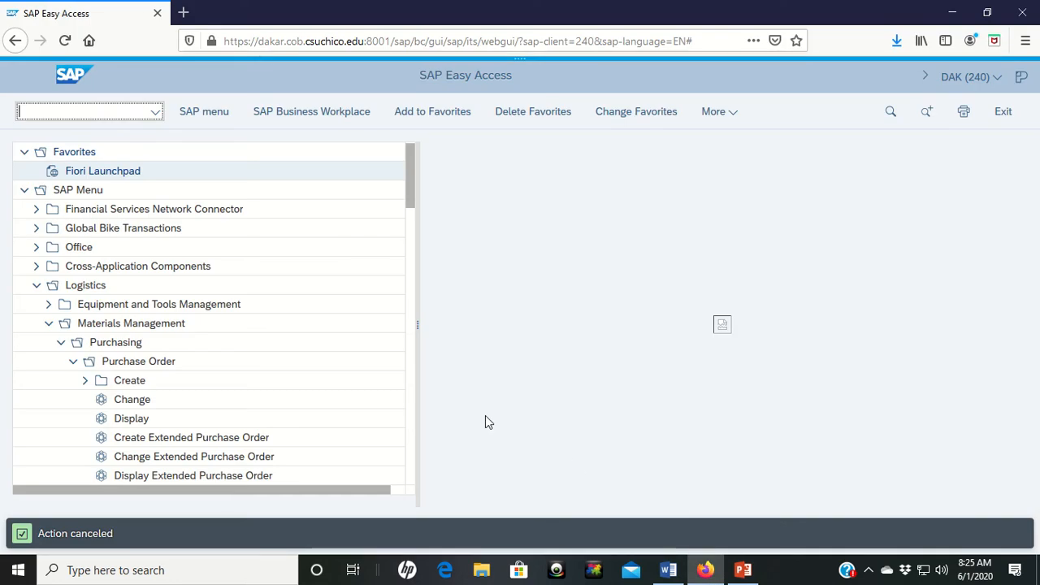
{"action": "mouse_move", "coordinate": [417, 241]}
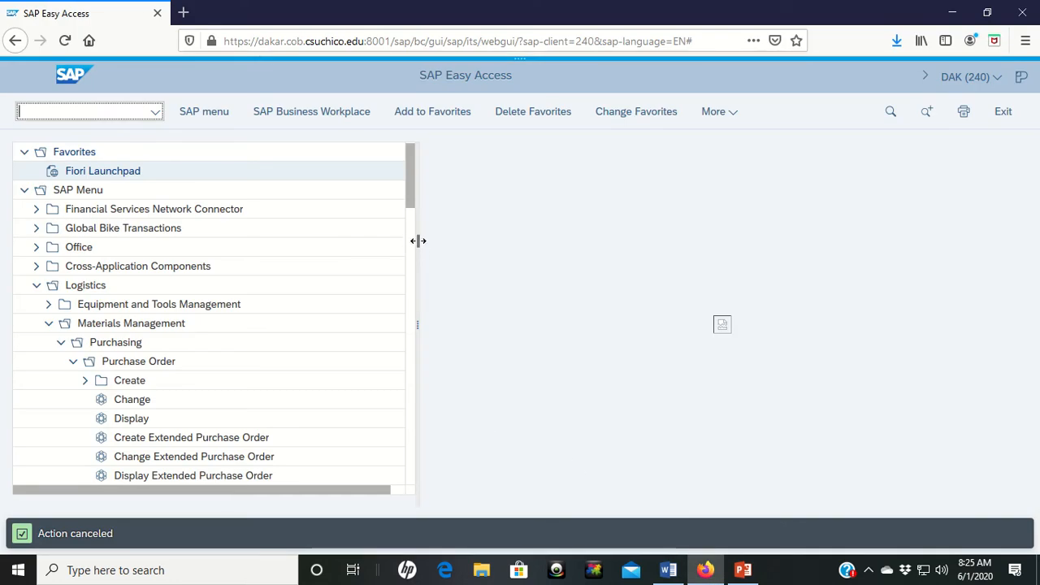
{"action": "mouse_move", "coordinate": [377, 194]}
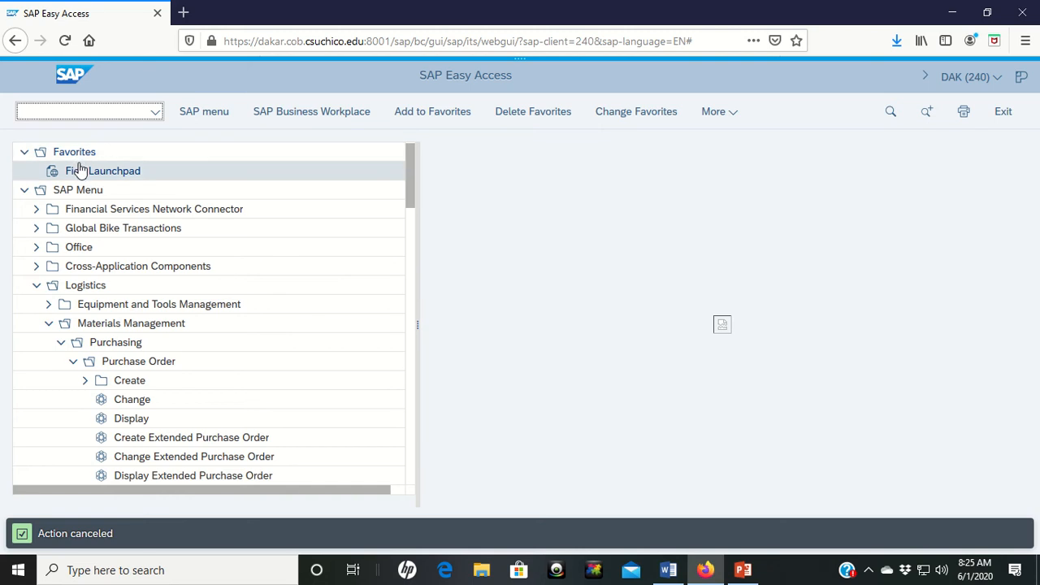
{"action": "mouse_move", "coordinate": [75, 153]}
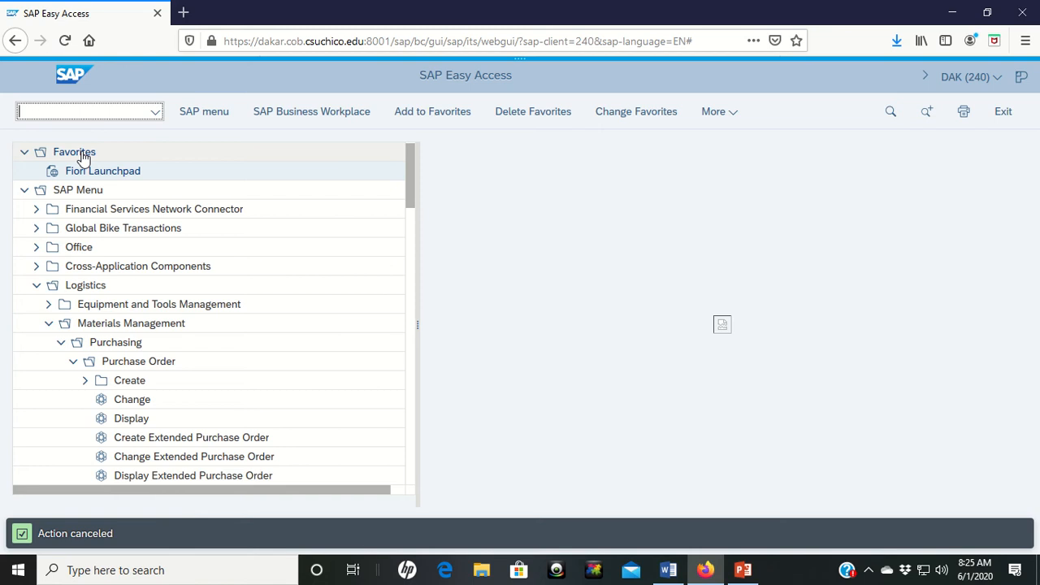
{"action": "mouse_move", "coordinate": [102, 176]}
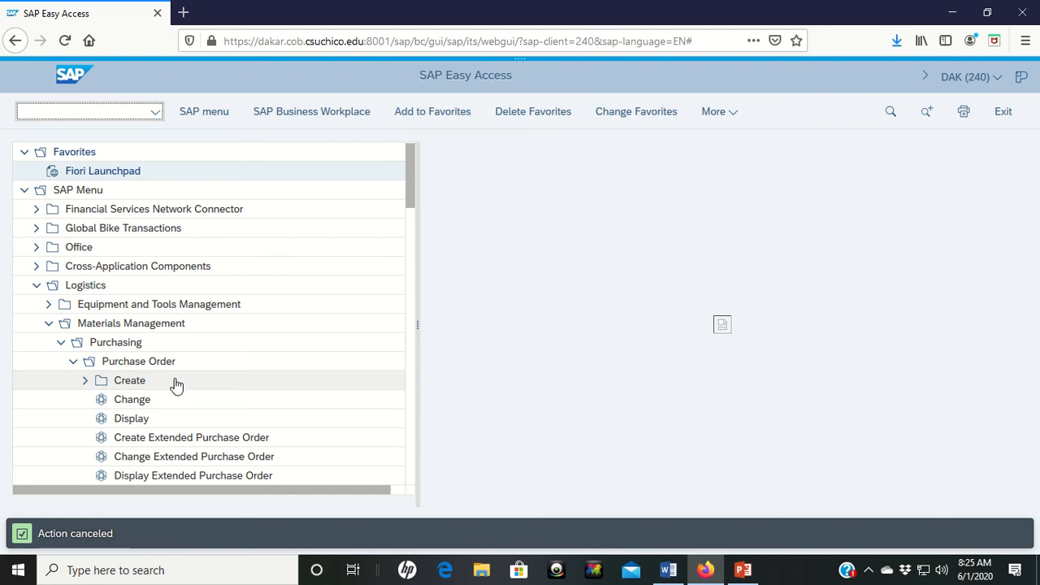
{"action": "mouse_move", "coordinate": [133, 420]}
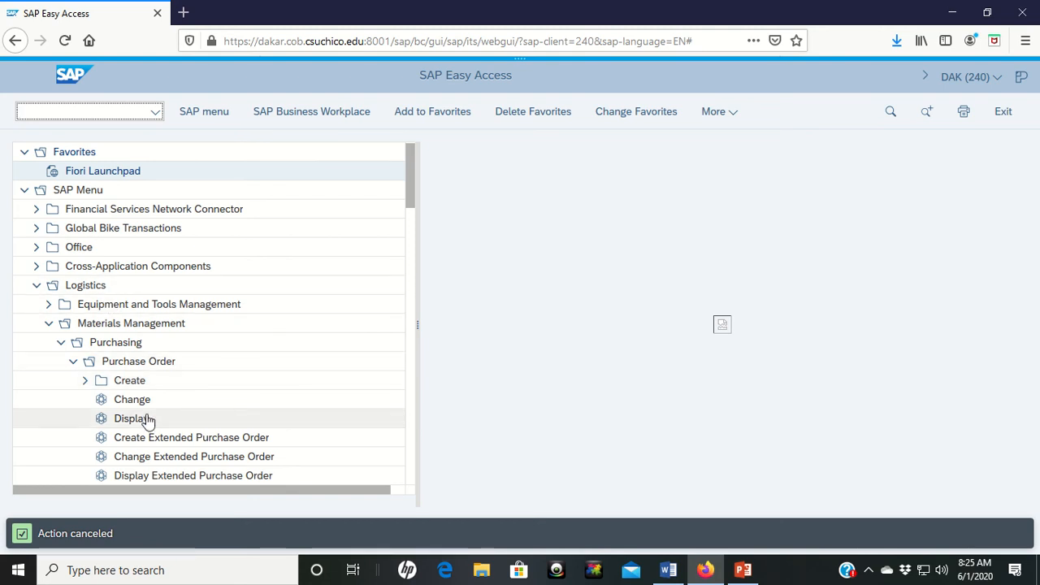
{"action": "mouse_move", "coordinate": [165, 394]}
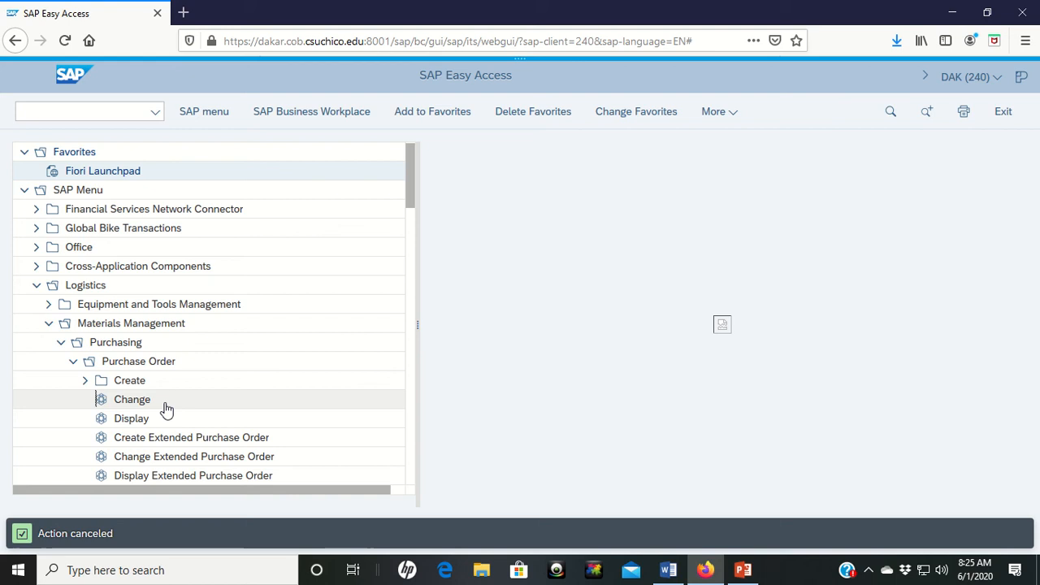
Add Purchasing → Purchase Order → Change from the SAP Menu to Favorites
{"action": "left_click", "coordinate": [132, 400]}
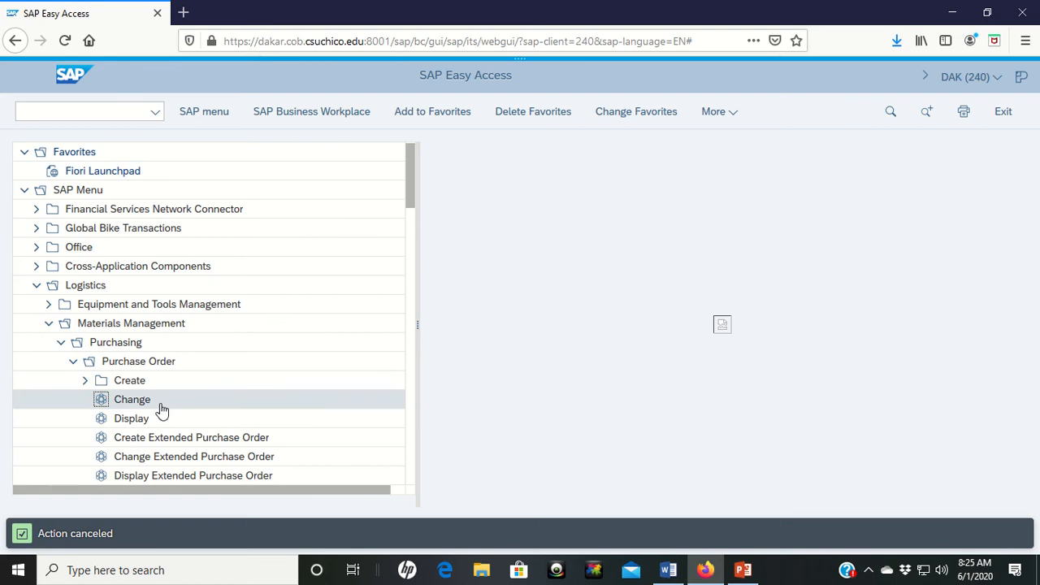
{"action": "mouse_move", "coordinate": [439, 181]}
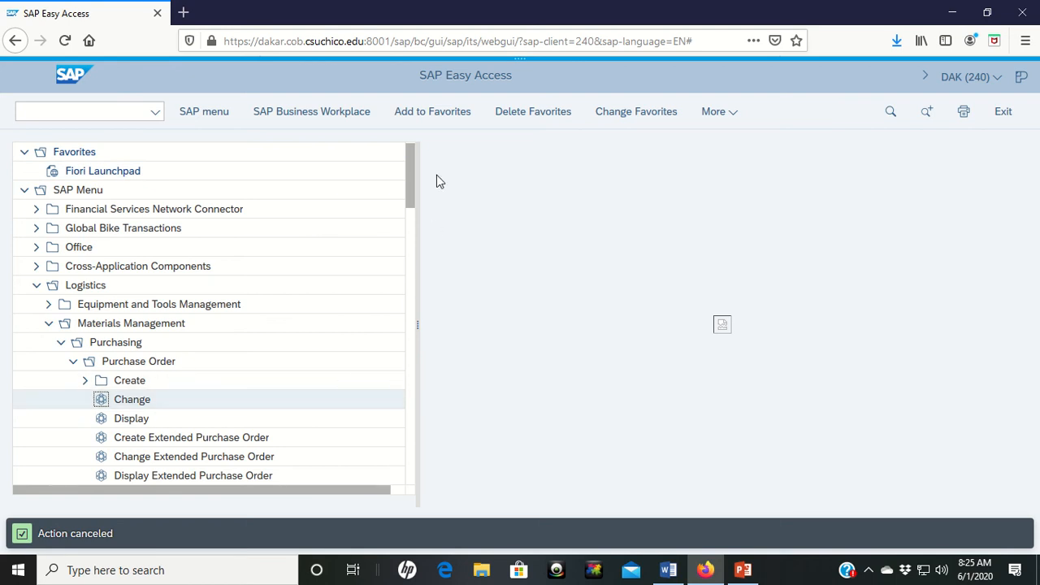
{"action": "mouse_move", "coordinate": [433, 110]}
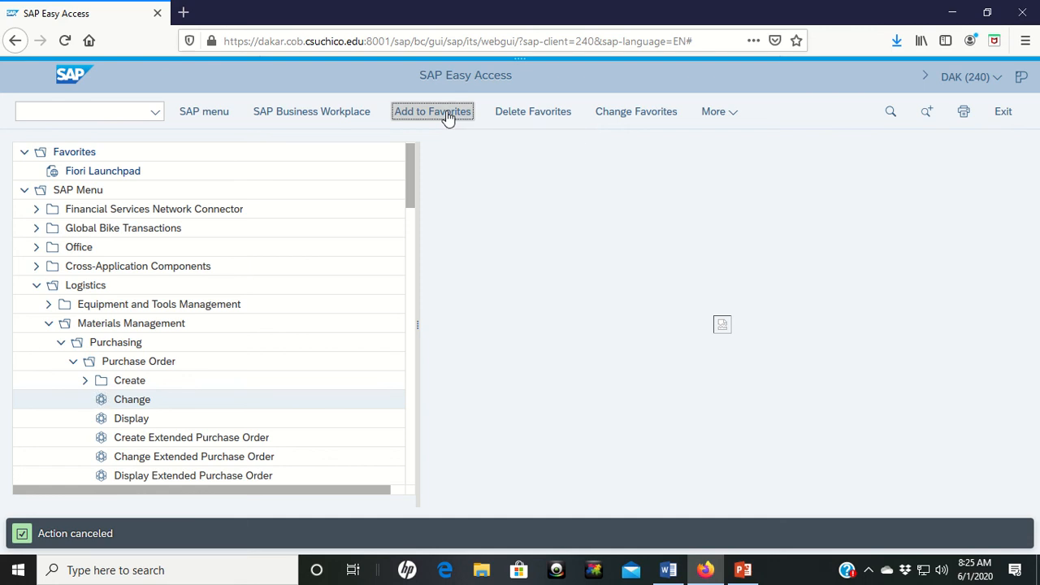
{"action": "left_click", "coordinate": [432, 110]}
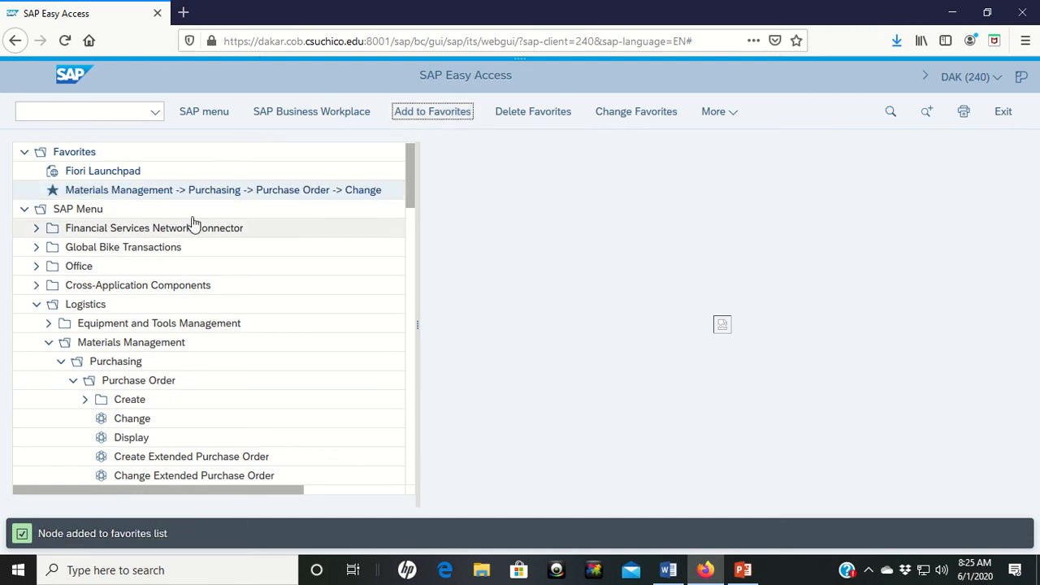
{"action": "mouse_move", "coordinate": [195, 199]}
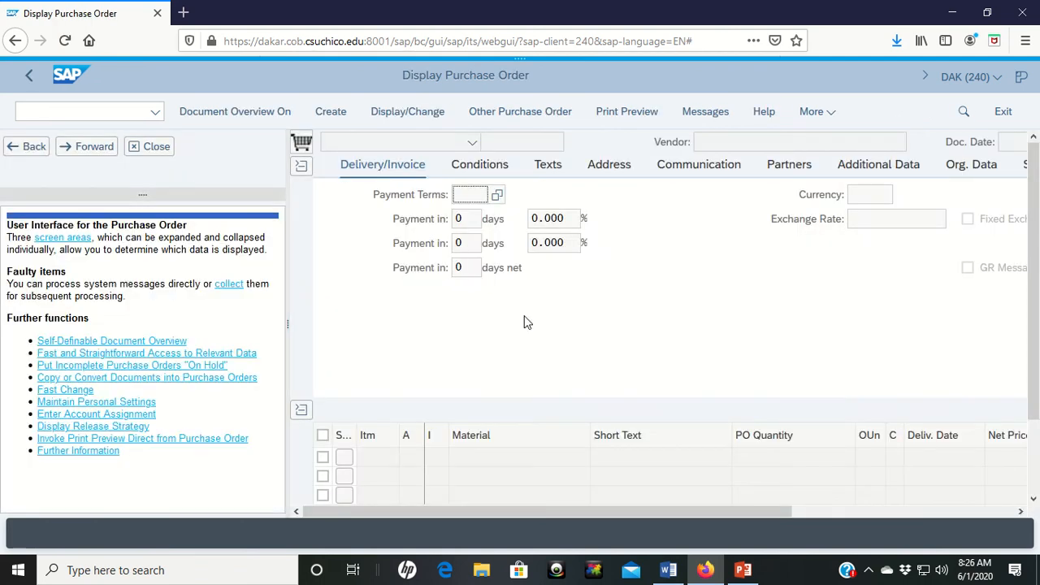
{"action": "mouse_move", "coordinate": [778, 241]}
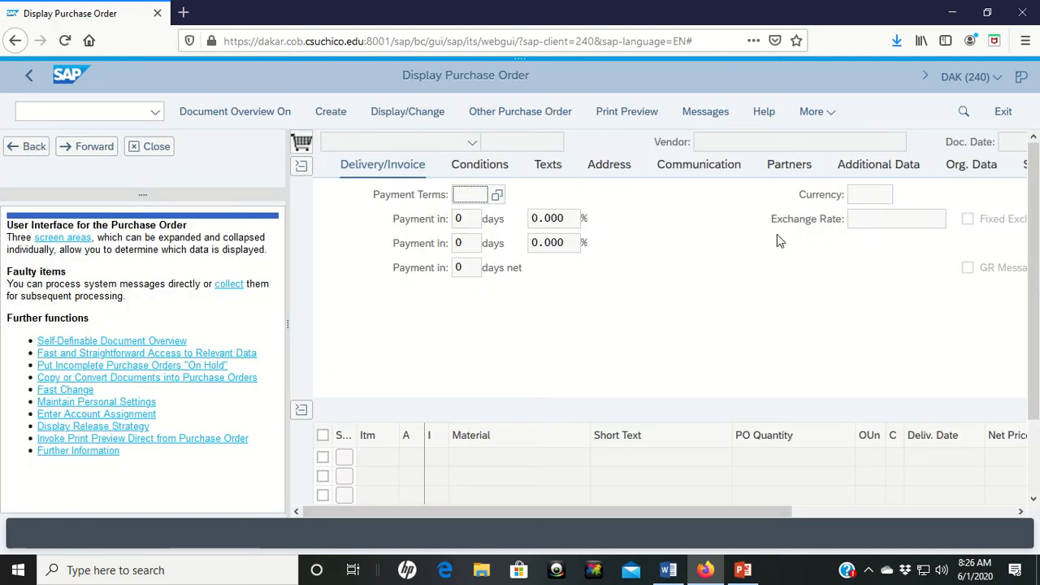
{"action": "mouse_move", "coordinate": [456, 340]}
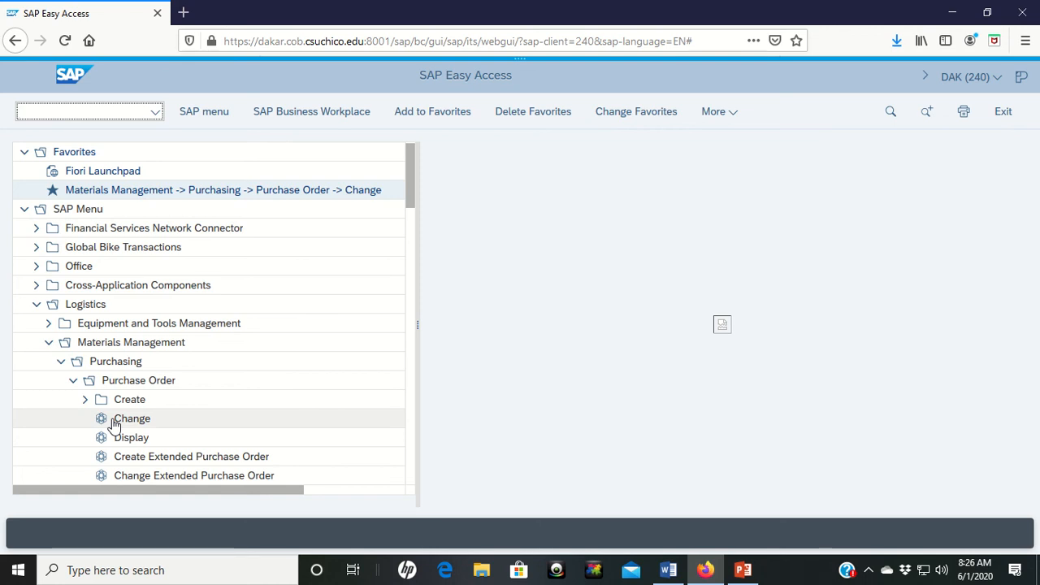
{"action": "mouse_move", "coordinate": [130, 188]}
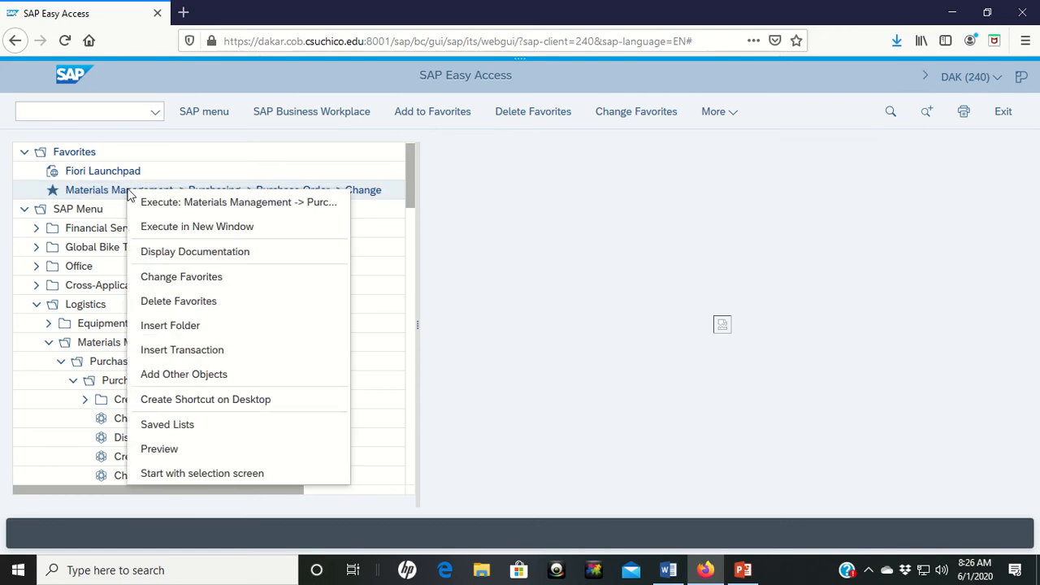
{"action": "mouse_move", "coordinate": [182, 277]}
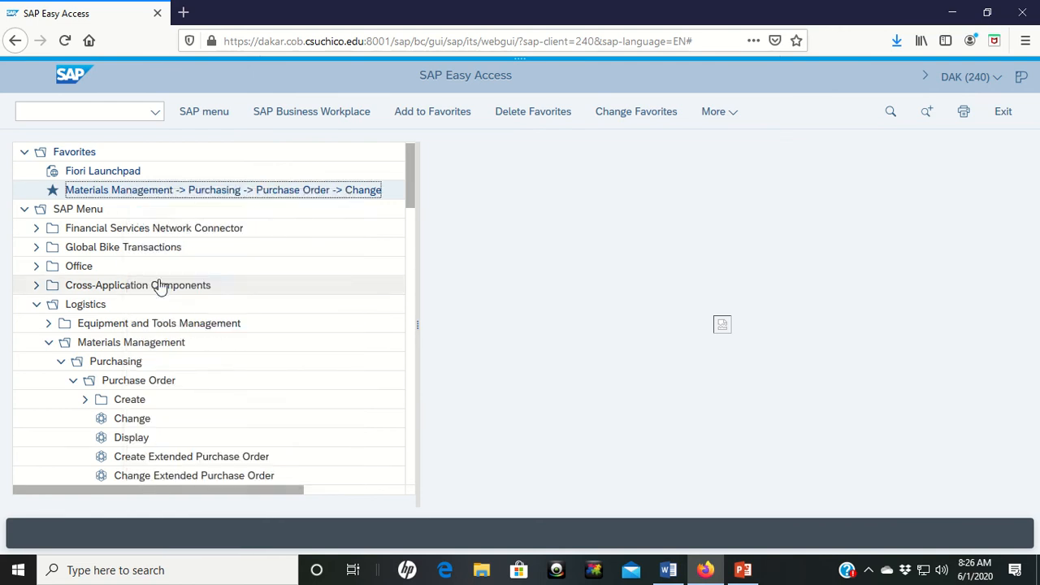
Rename the Change favorite to 'Change Purchase Order' via Change Favorites
{"action": "left_click", "coordinate": [635, 110]}
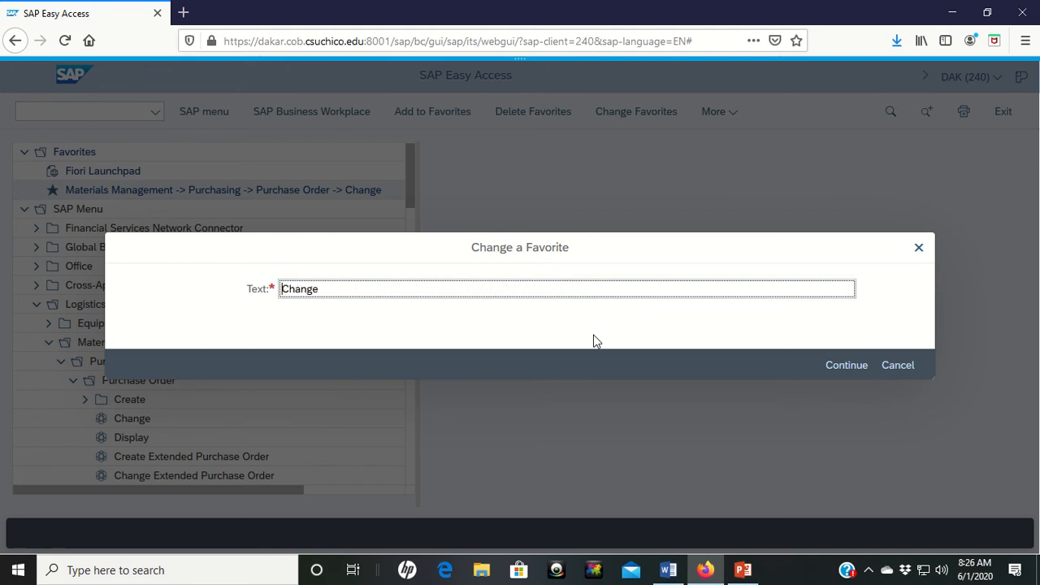
{"action": "left_click", "coordinate": [566, 289]}
{"action": "type", "text": " Purchase Order"}
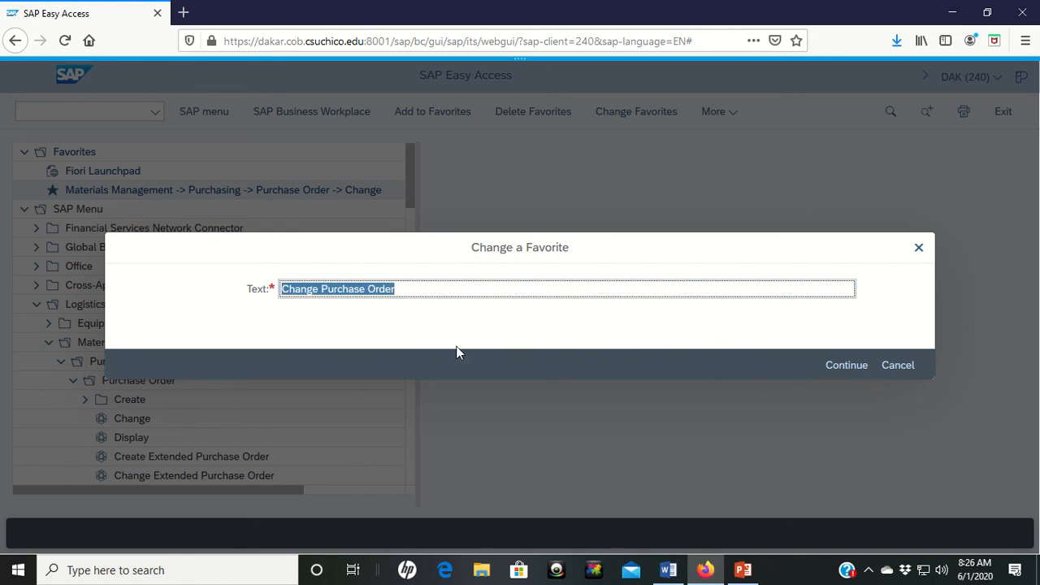
{"action": "mouse_move", "coordinate": [728, 397]}
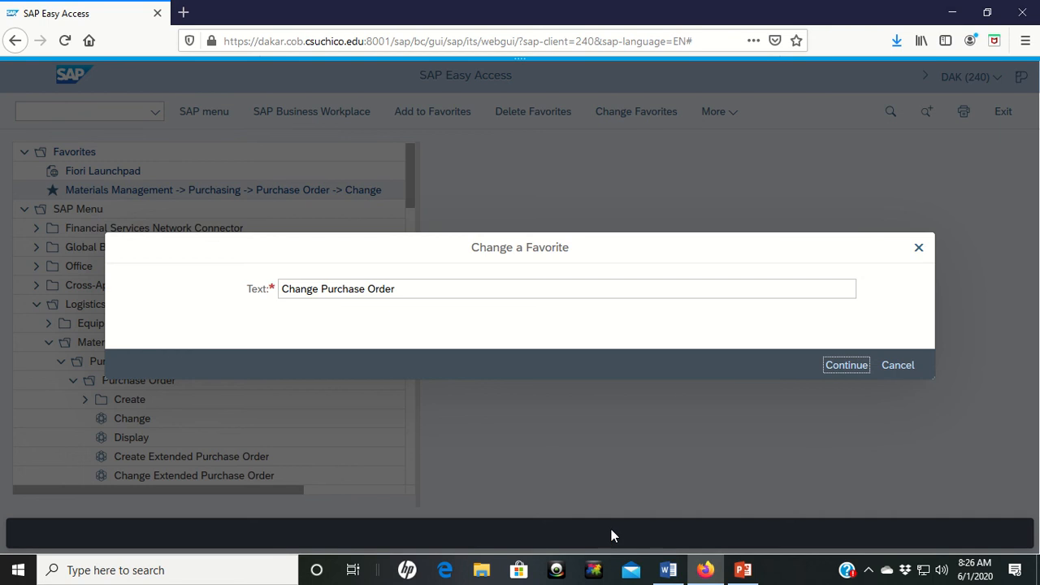
{"action": "left_click", "coordinate": [845, 364]}
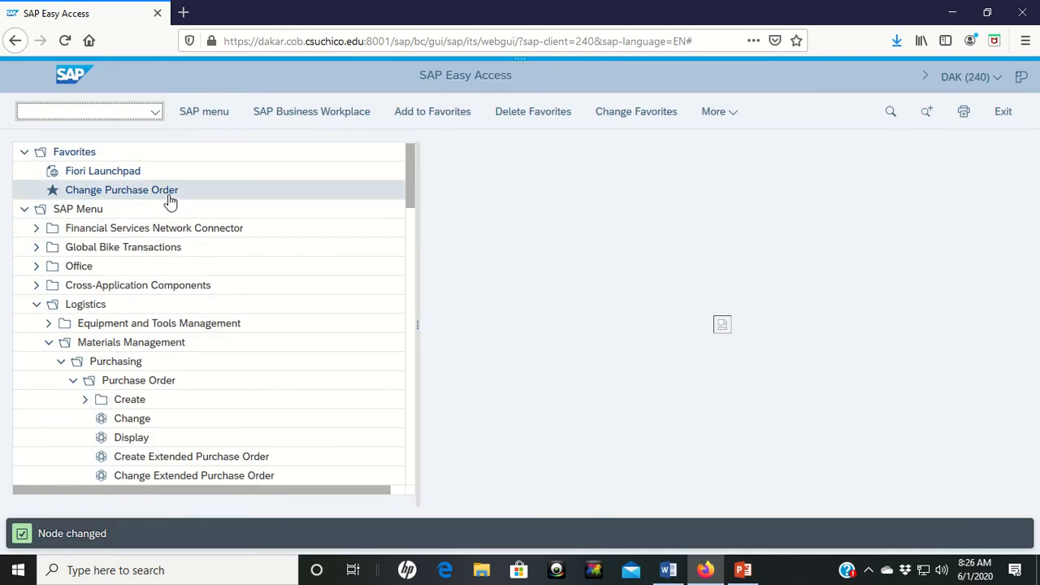
{"action": "mouse_move", "coordinate": [120, 198]}
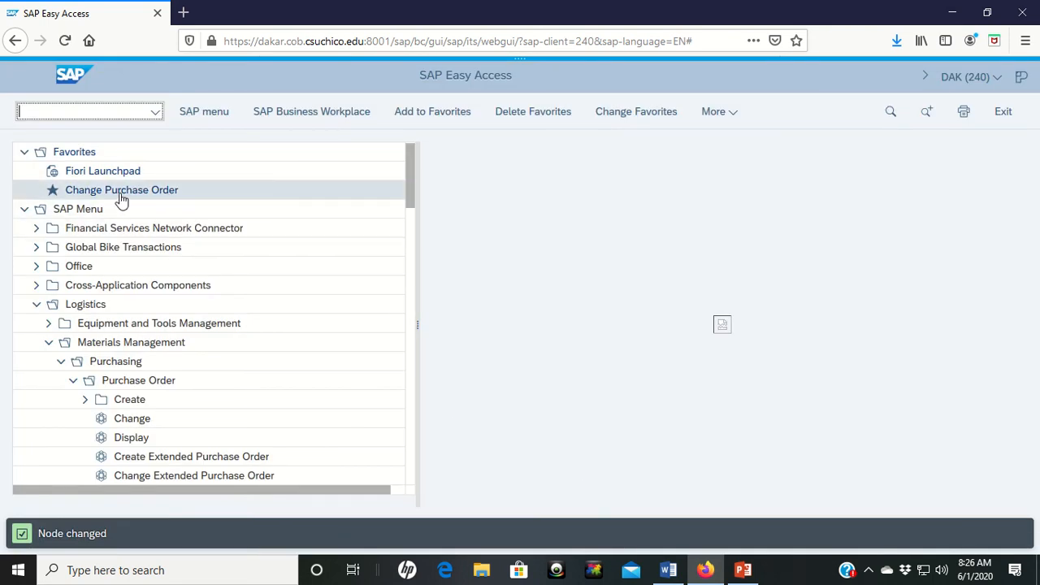
{"action": "mouse_move", "coordinate": [140, 201]}
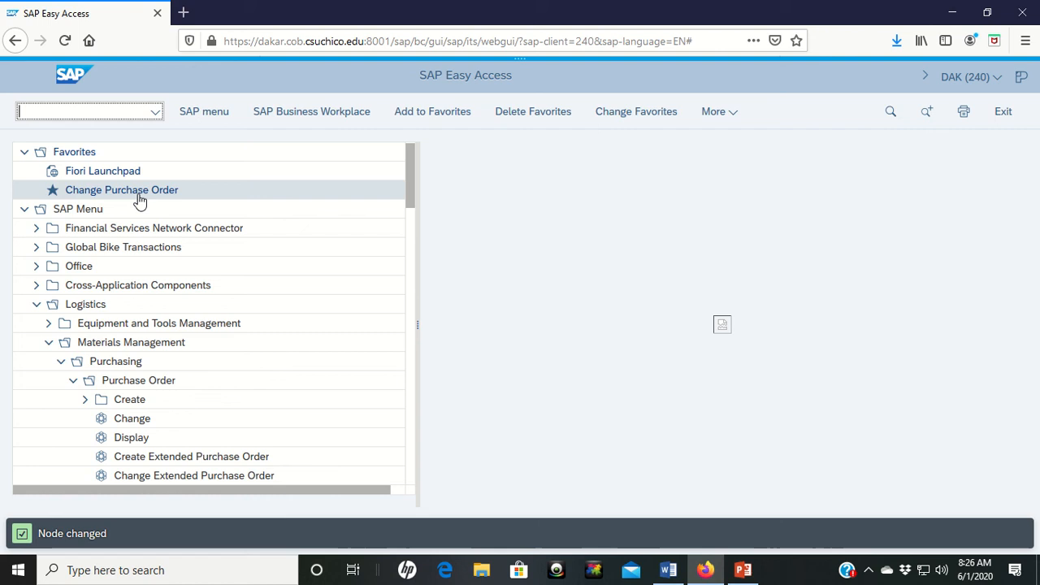
{"action": "mouse_move", "coordinate": [195, 174]}
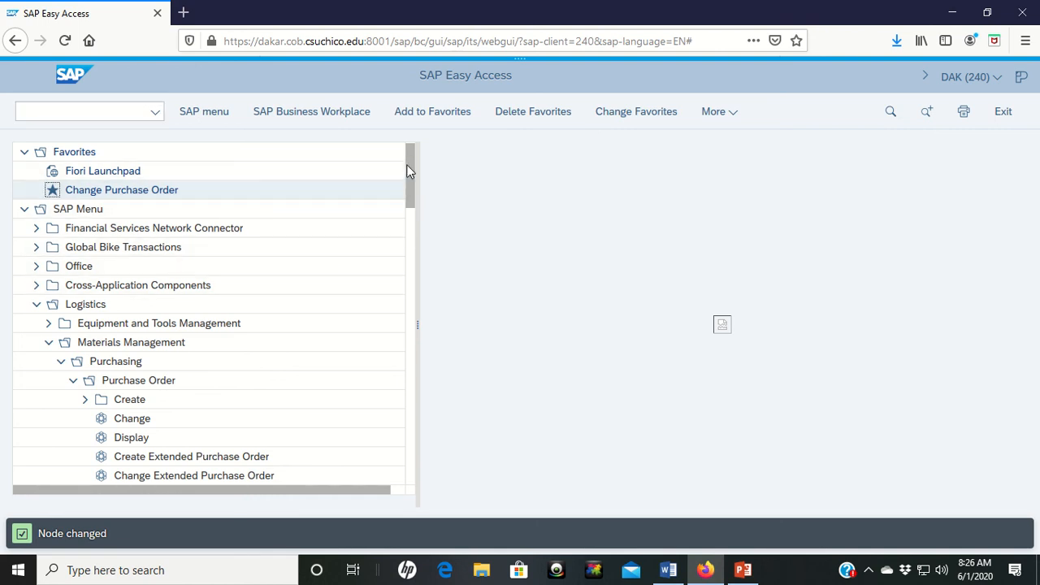
{"action": "mouse_move", "coordinate": [533, 111]}
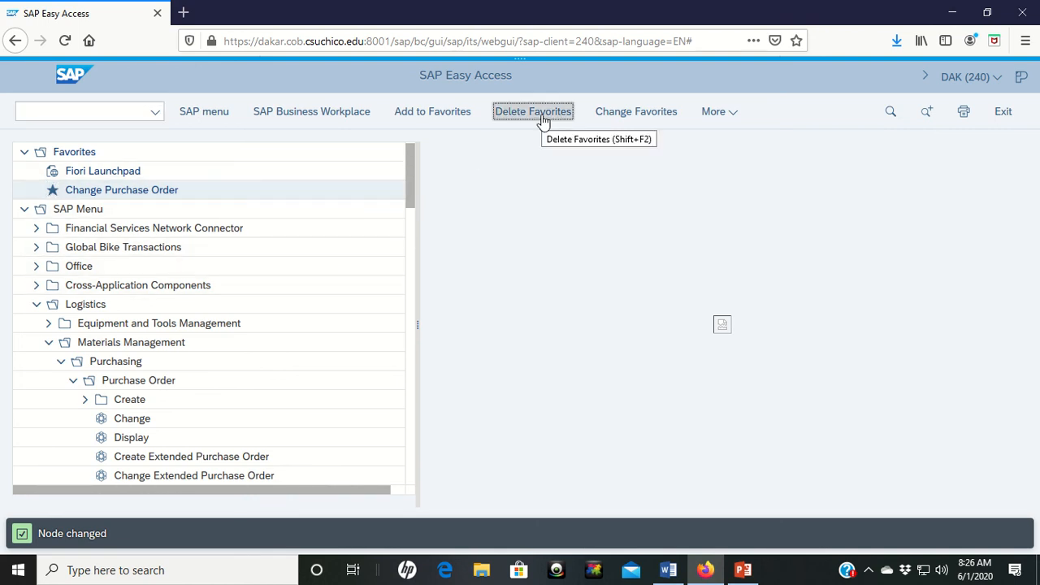
Delete the Change Purchase Order favorite, leaving only Fiori Launchpad
{"action": "left_click", "coordinate": [533, 110]}
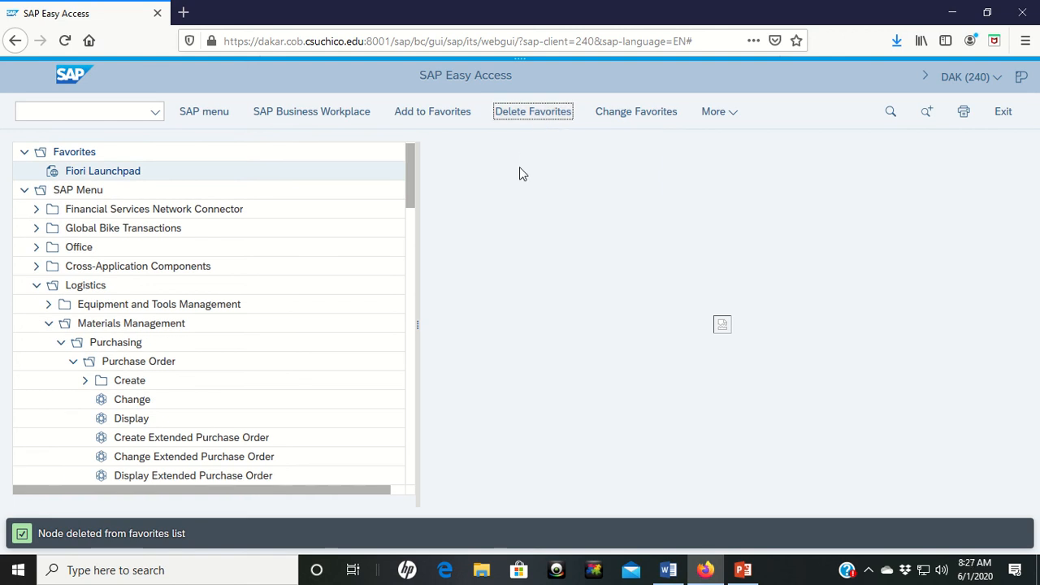
{"action": "mouse_move", "coordinate": [345, 335]}
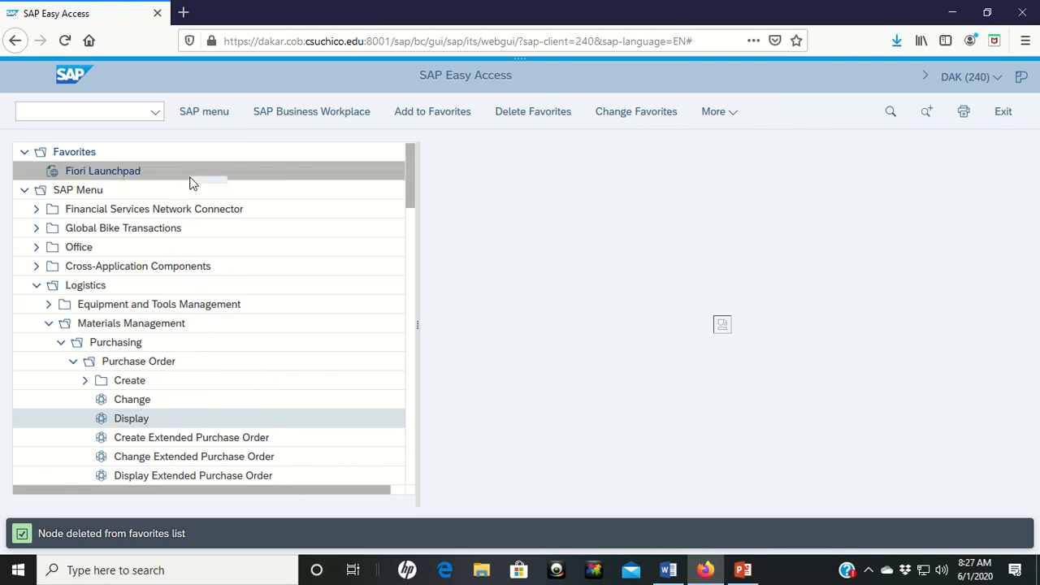
Add the Purchase Order → Display transaction to Favorites beneath Fiori Launchpad
{"action": "left_click", "coordinate": [433, 111]}
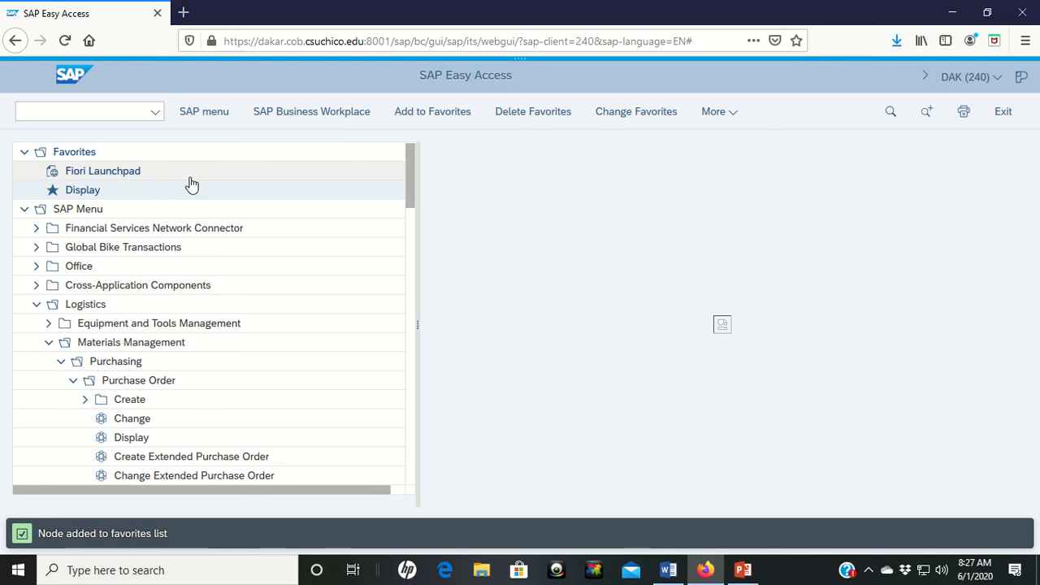
{"action": "mouse_move", "coordinate": [325, 238]}
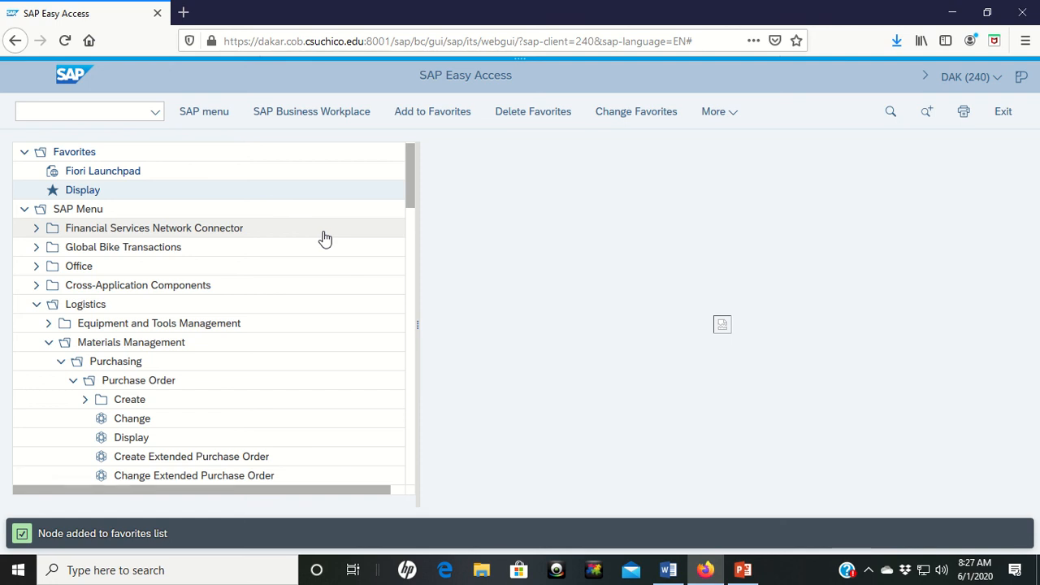
{"action": "mouse_move", "coordinate": [163, 195]}
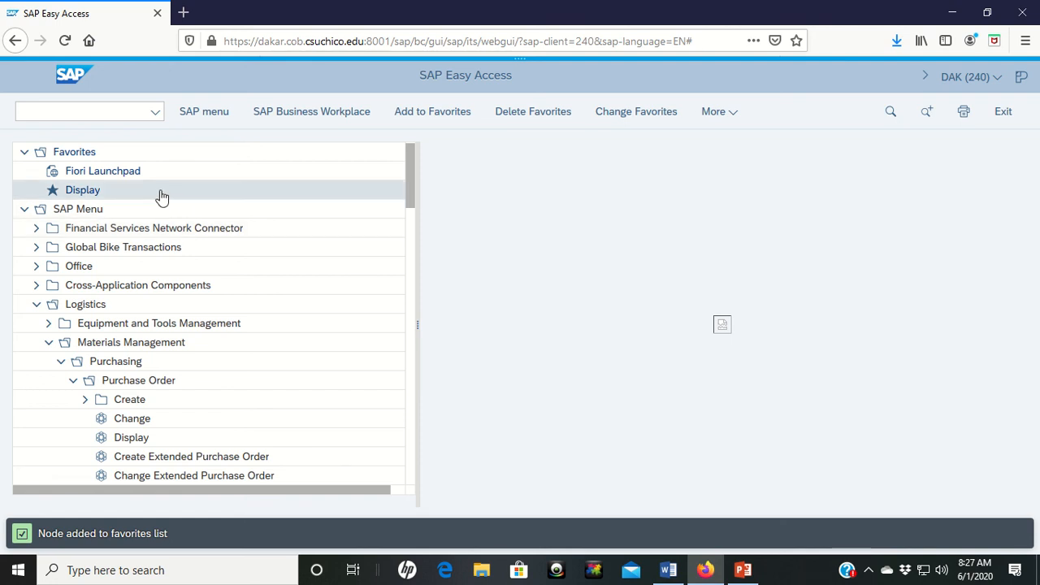
{"action": "mouse_move", "coordinate": [533, 111]}
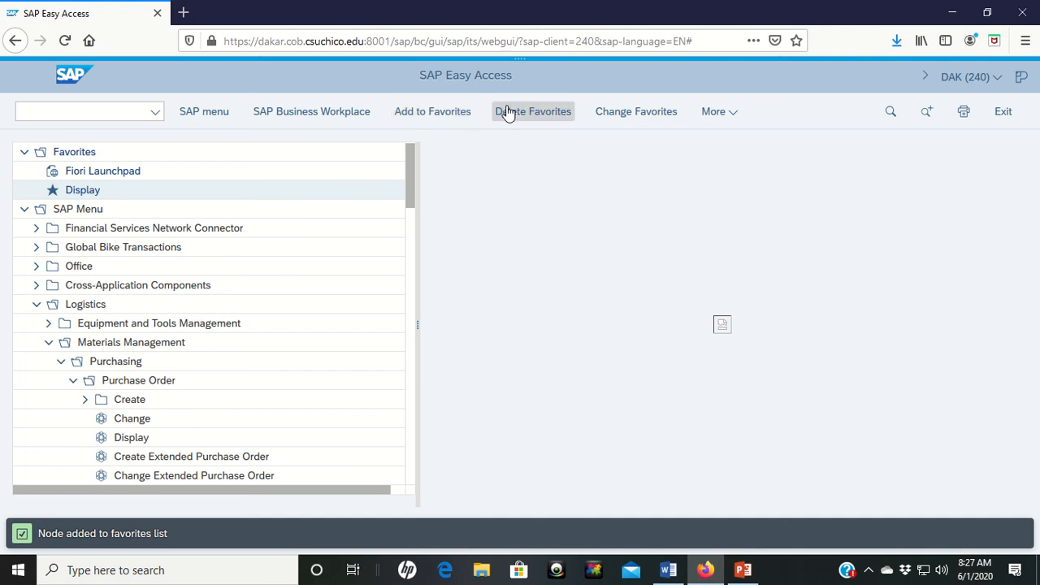
{"action": "mouse_move", "coordinate": [149, 208]}
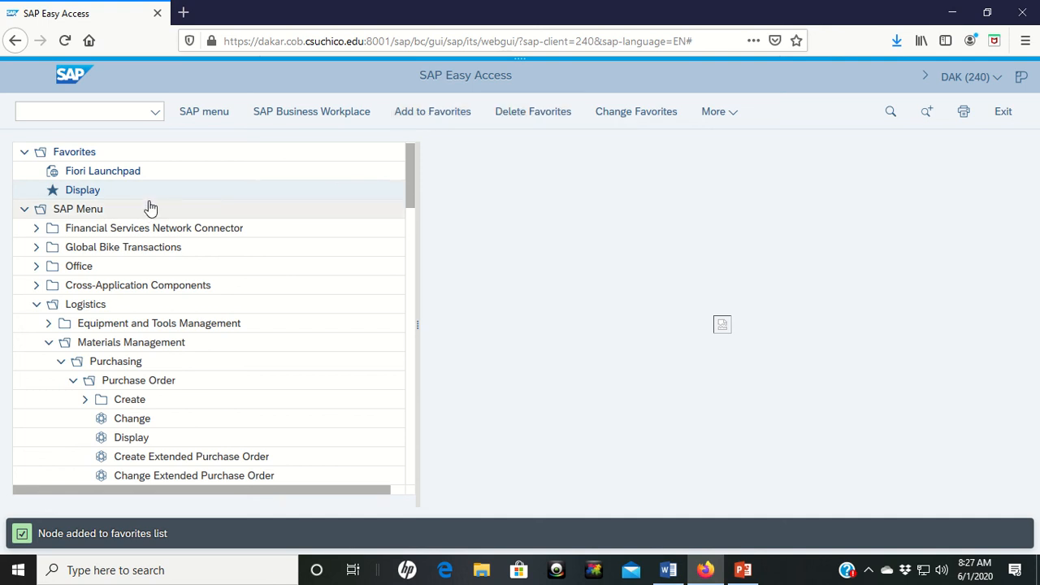
{"action": "mouse_move", "coordinate": [718, 110]}
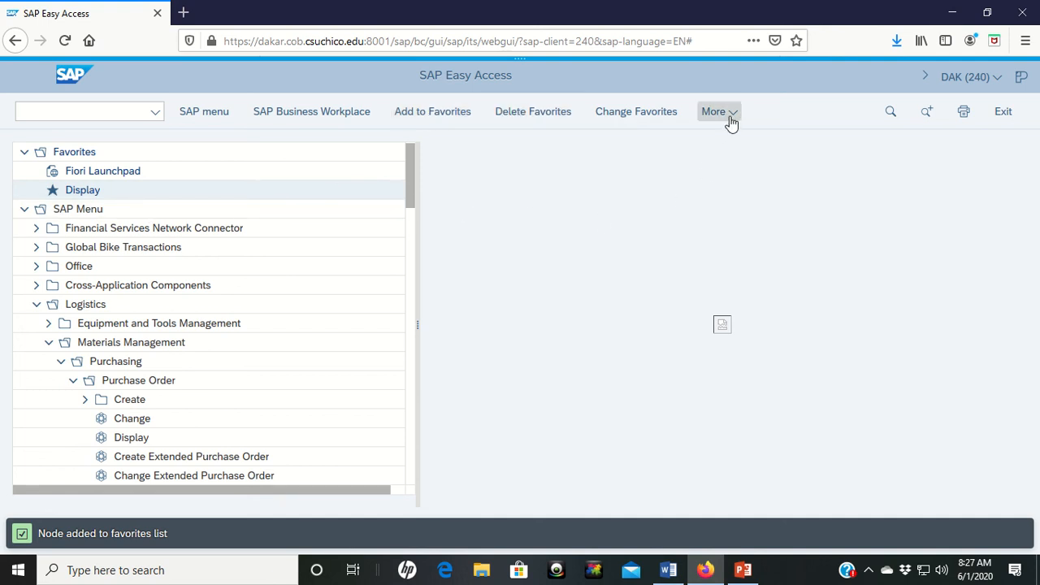
Choose Add other objects from the More → Favorites menu
{"action": "left_click", "coordinate": [715, 111]}
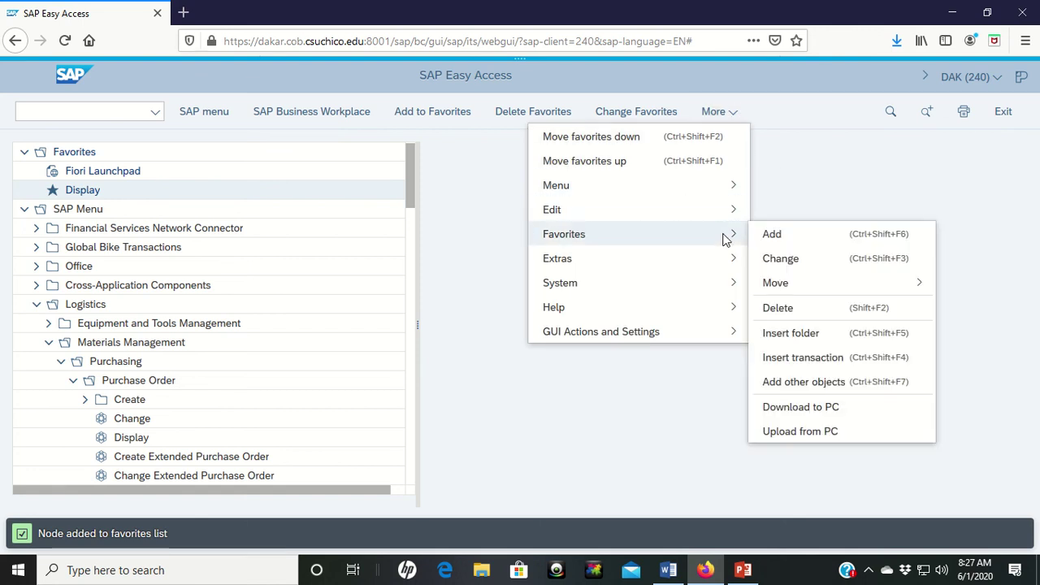
{"action": "mouse_move", "coordinate": [788, 260]}
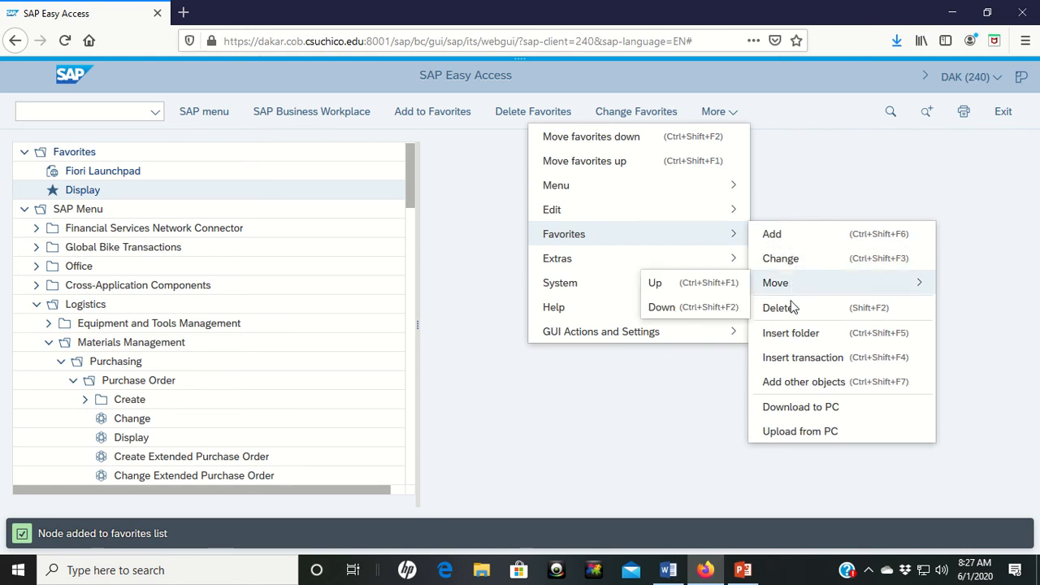
{"action": "mouse_move", "coordinate": [797, 382]}
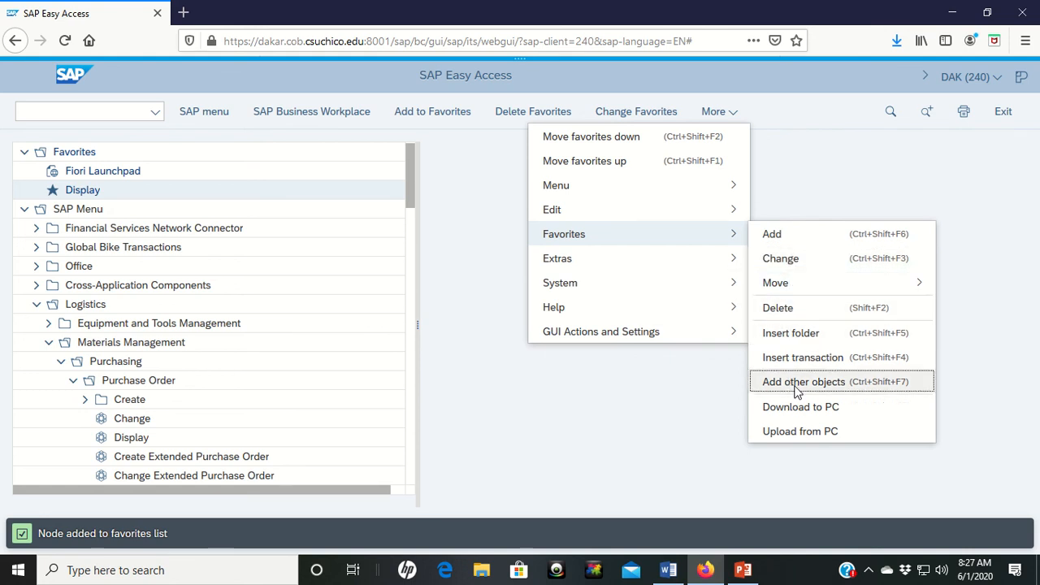
{"action": "mouse_move", "coordinate": [803, 380]}
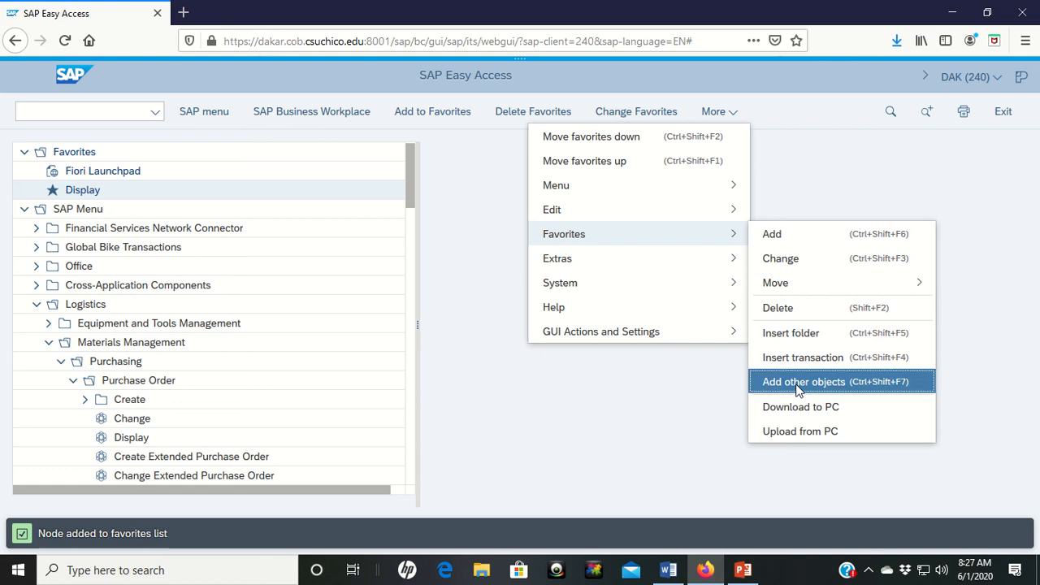
{"action": "left_click", "coordinate": [803, 381]}
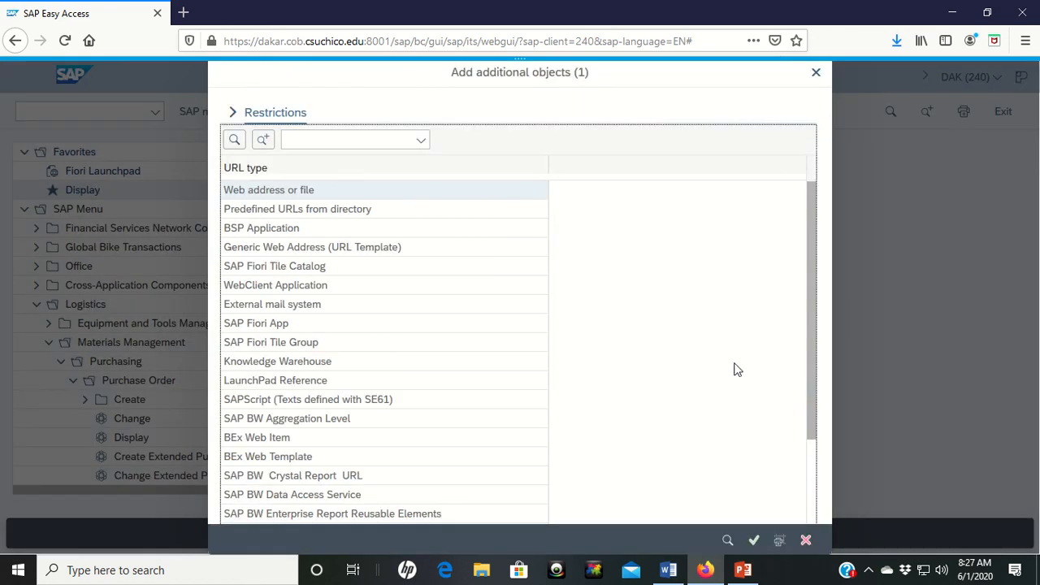
{"action": "mouse_move", "coordinate": [351, 350]}
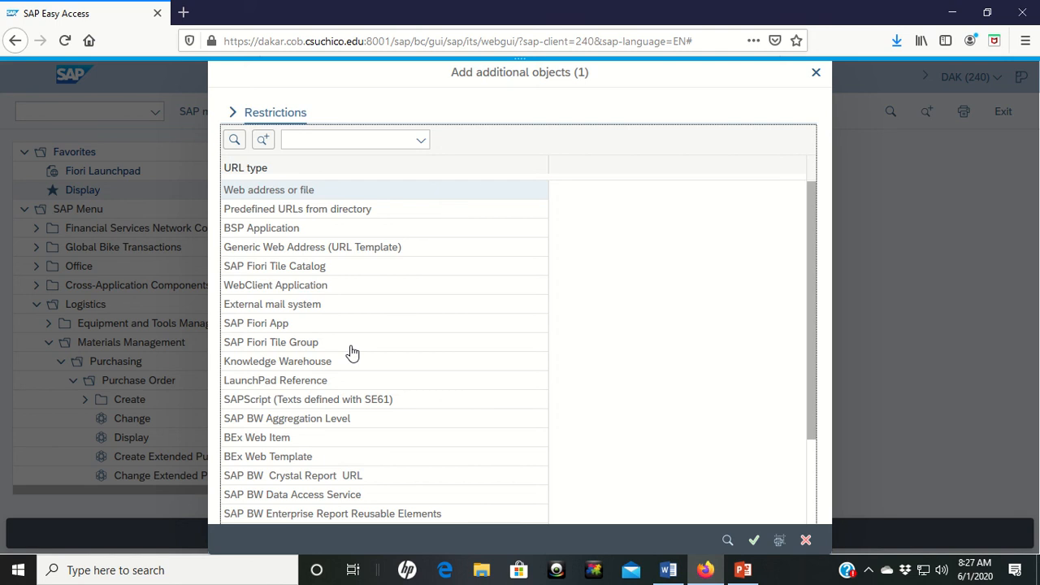
{"action": "mouse_move", "coordinate": [383, 502]}
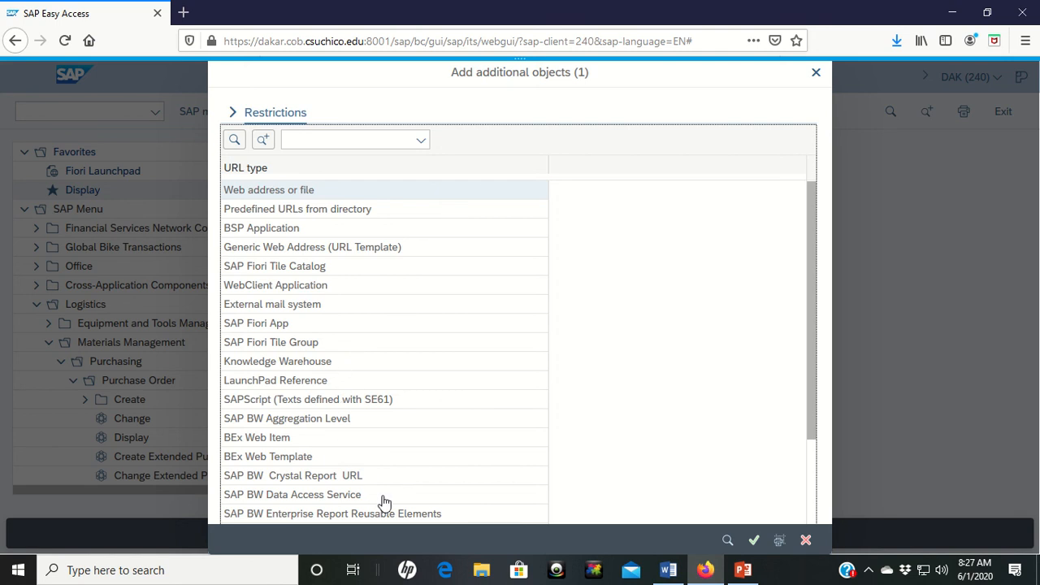
{"action": "mouse_move", "coordinate": [378, 267]}
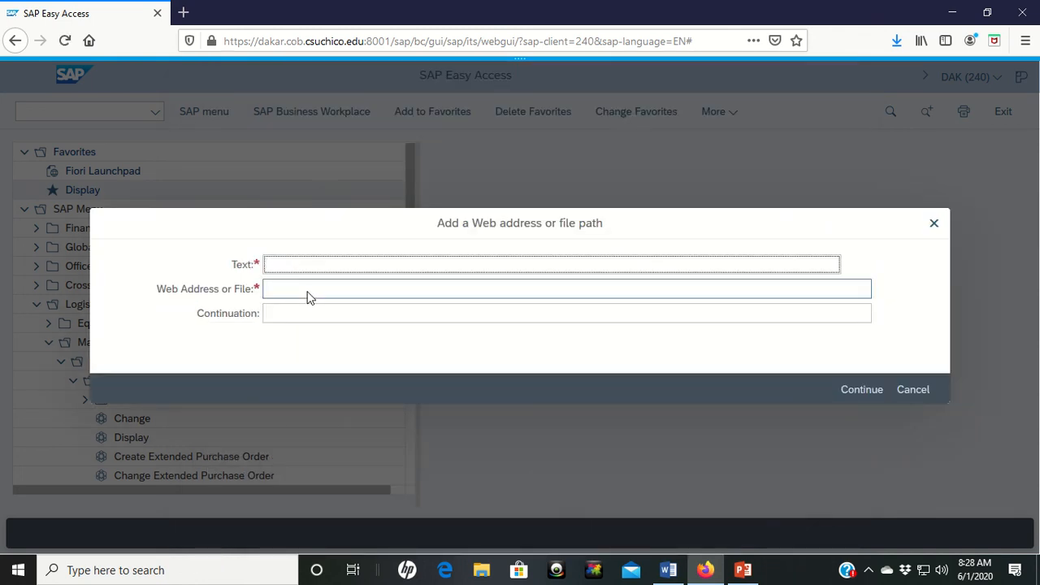
{"action": "mouse_move", "coordinate": [307, 296]}
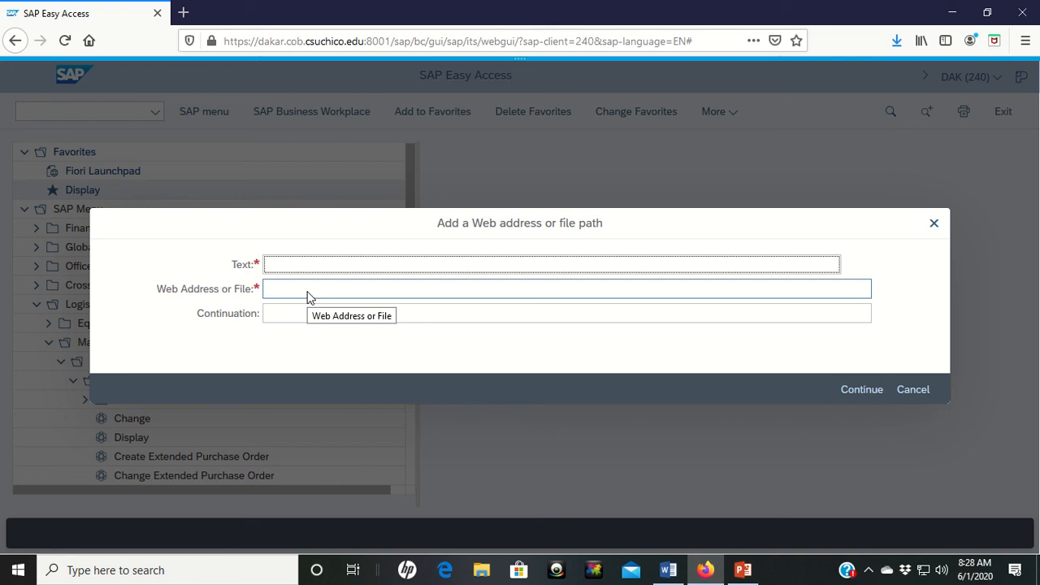
Enter the name 'S' and dismiss the missing-required-fields error
{"action": "type", "text": "S"}
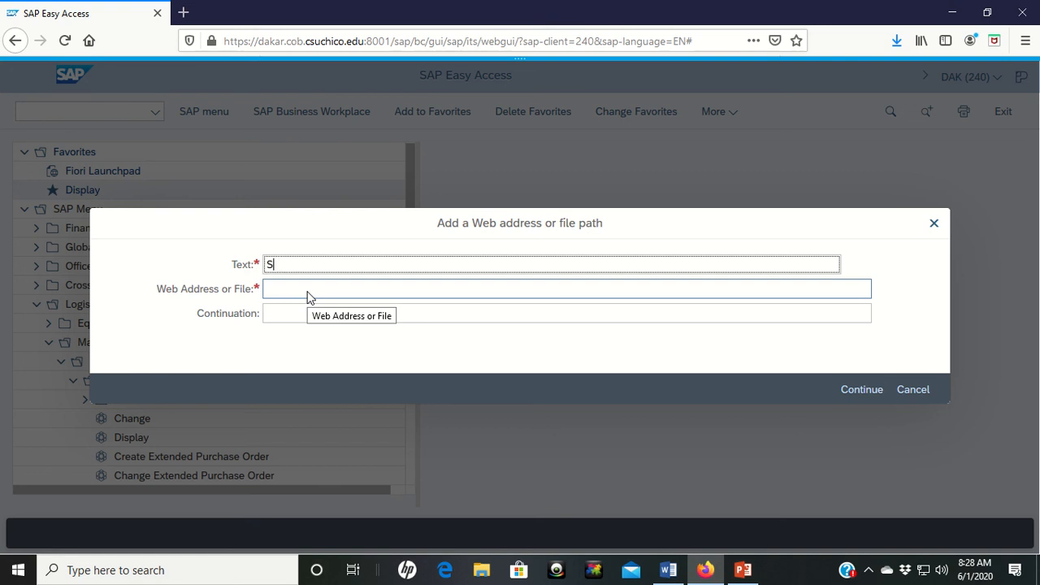
{"action": "left_click", "coordinate": [862, 390]}
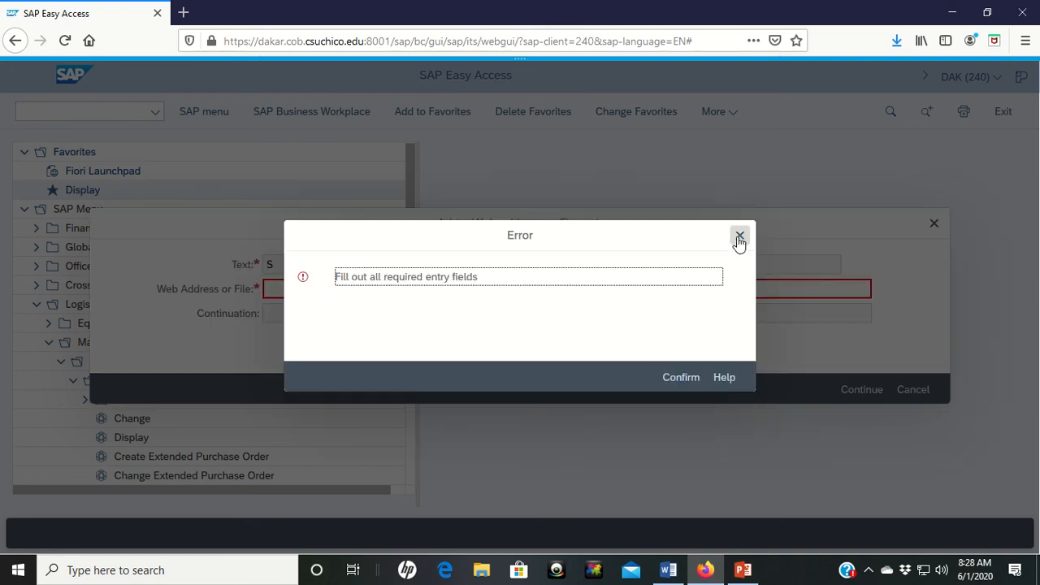
{"action": "left_click", "coordinate": [740, 234]}
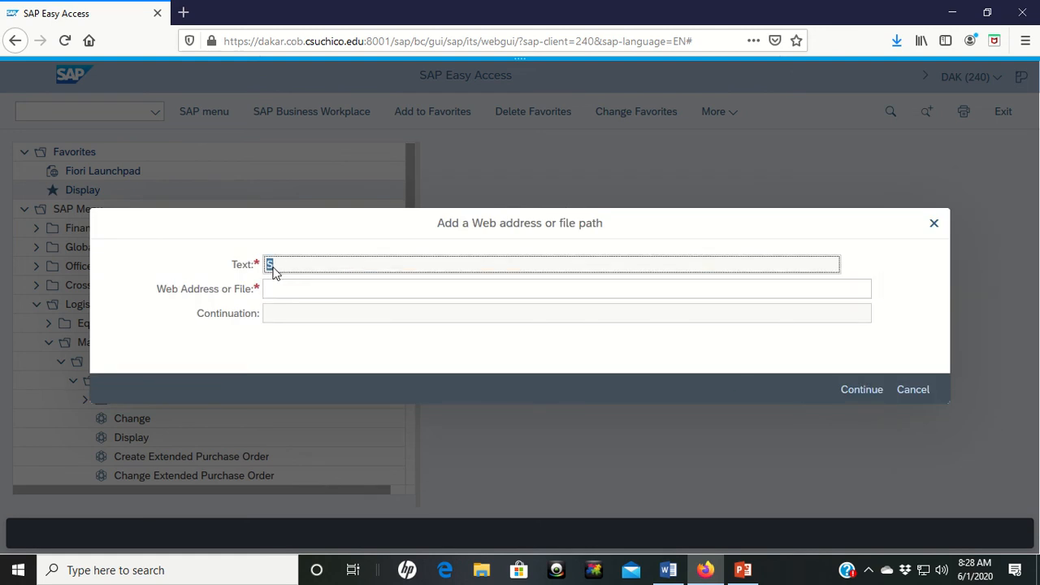
{"action": "mouse_move", "coordinate": [279, 273]}
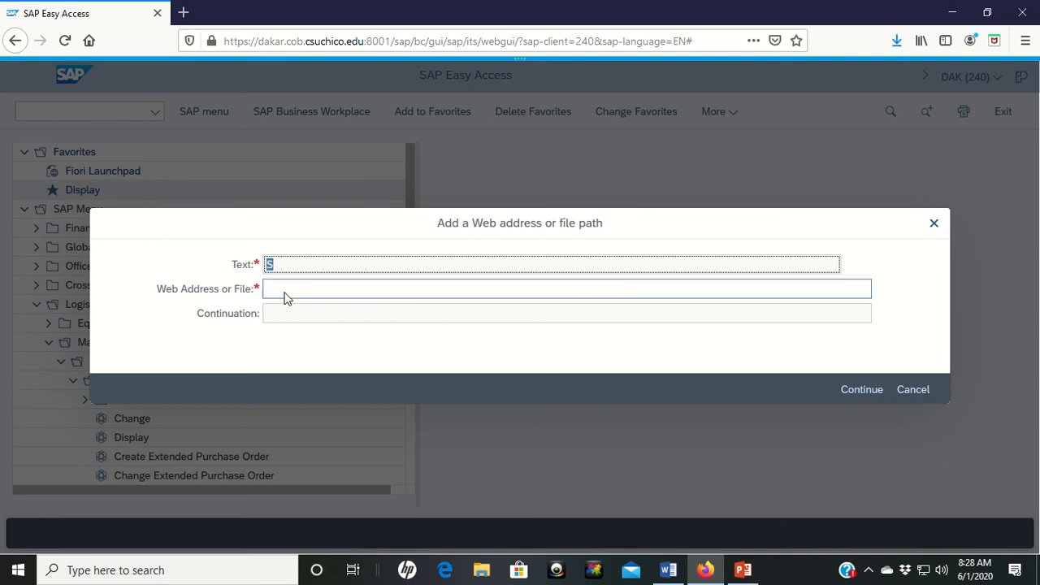
Enter help.sap.com as the Web Address or File and dismiss the suggestions
{"action": "left_click", "coordinate": [561, 289]}
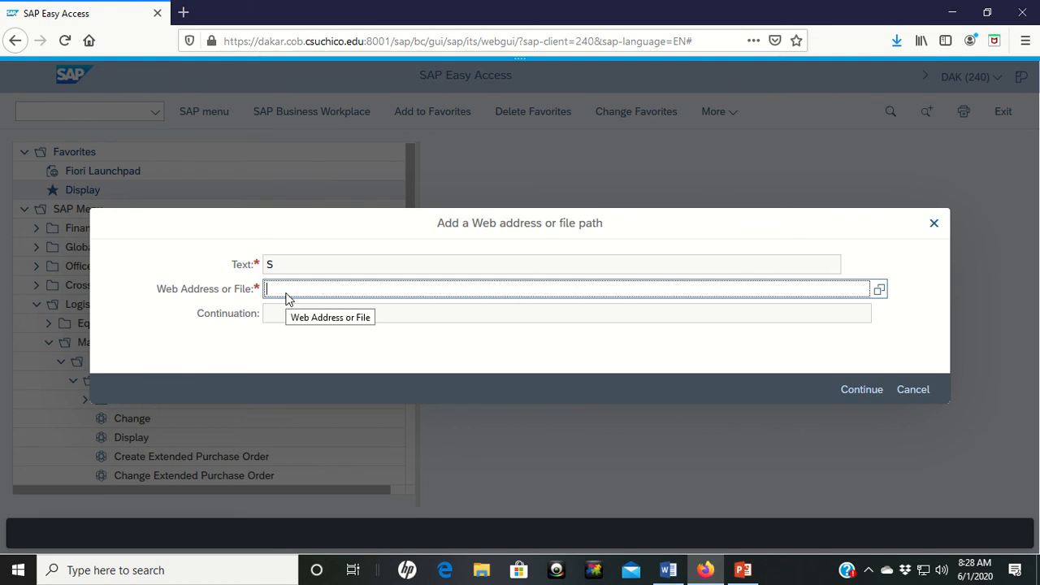
{"action": "type", "text": "help."}
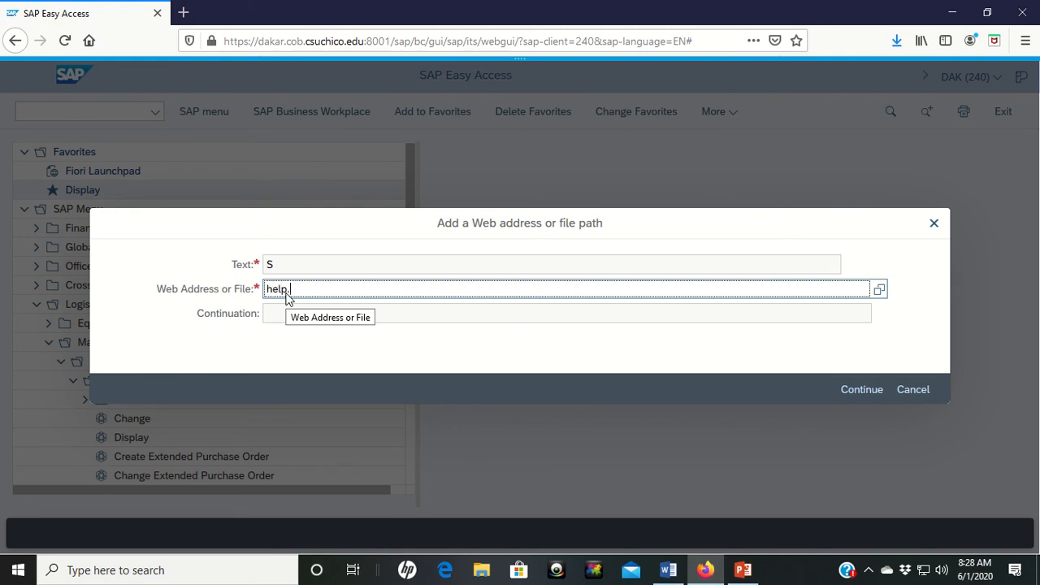
{"action": "type", "text": "sap."}
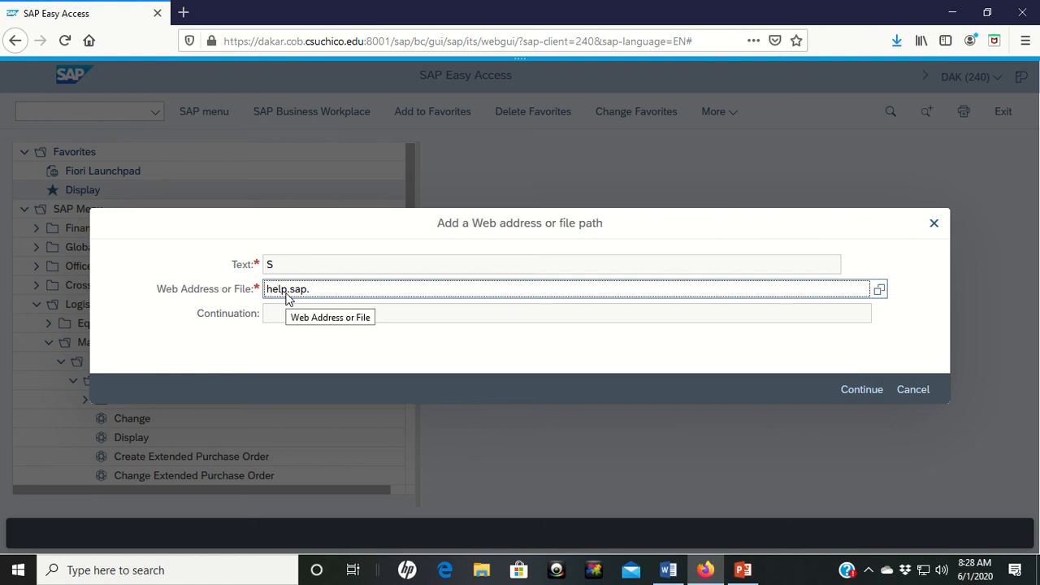
{"action": "type", "text": "com"}
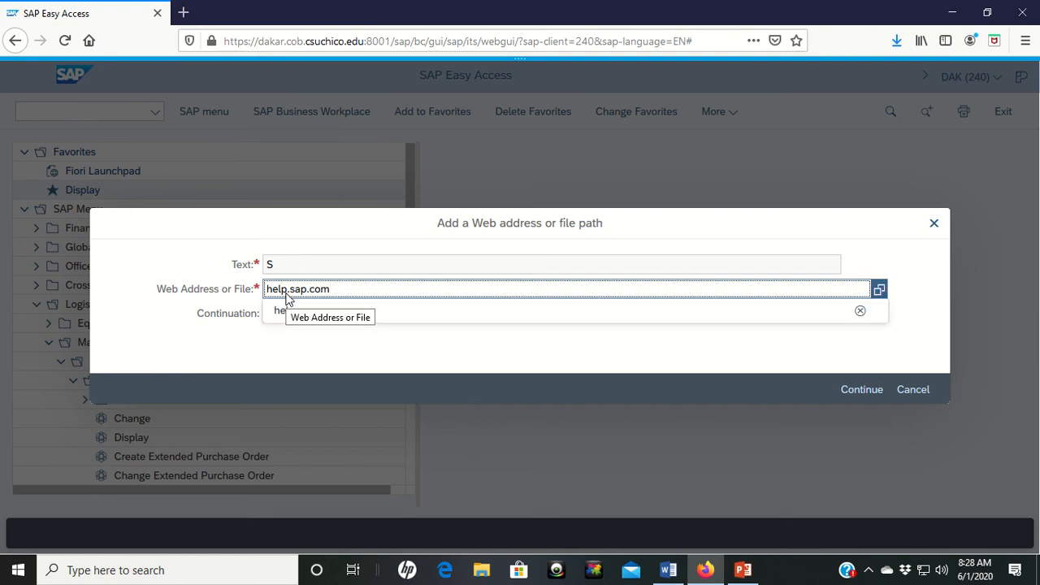
{"action": "left_click", "coordinate": [552, 264]}
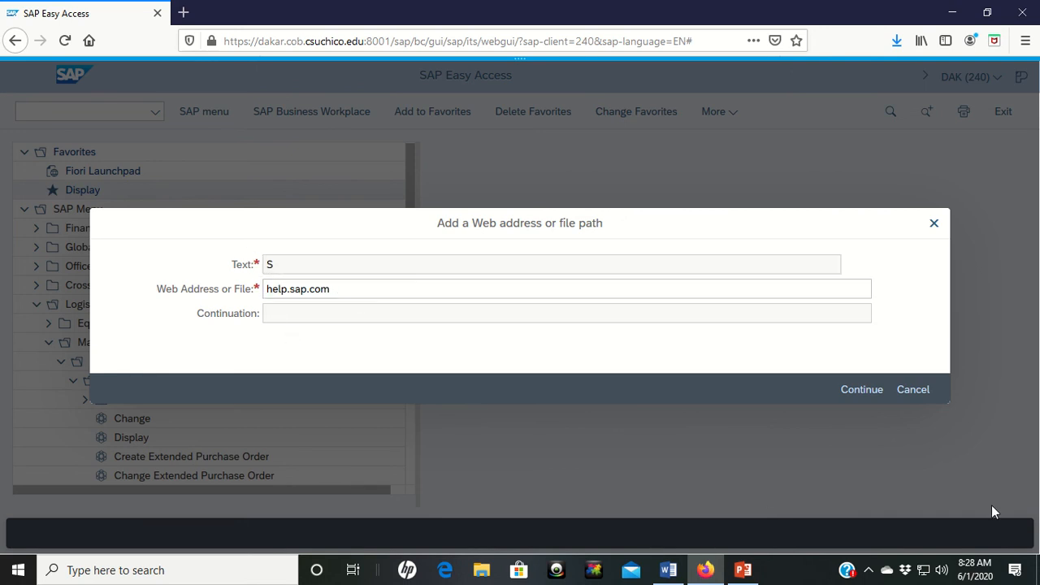
{"action": "mouse_move", "coordinate": [861, 391]}
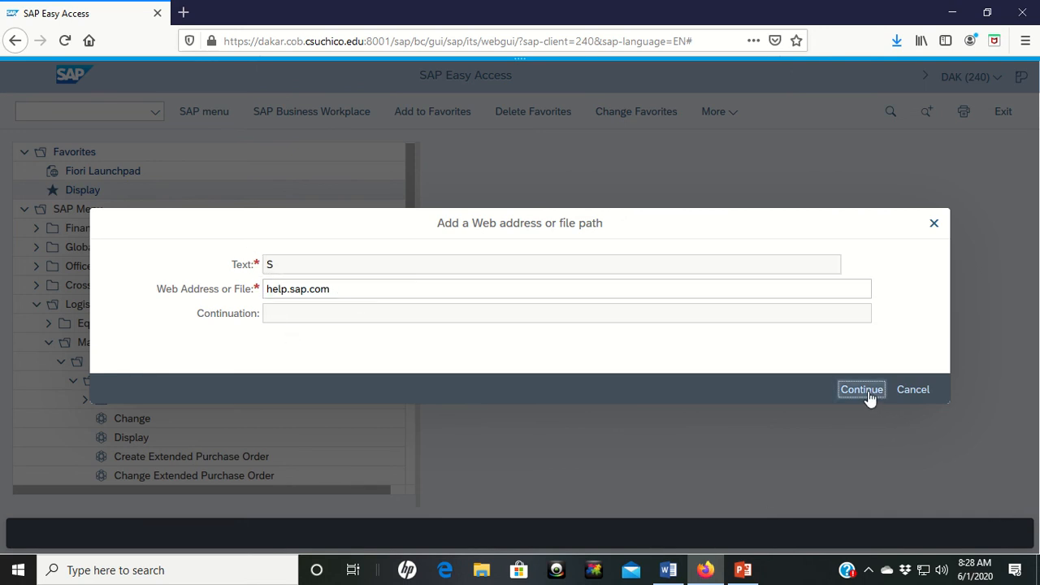
Confirm the dialog to add the 'S' help.sap.com web link to Favorites
{"action": "left_click", "coordinate": [862, 390]}
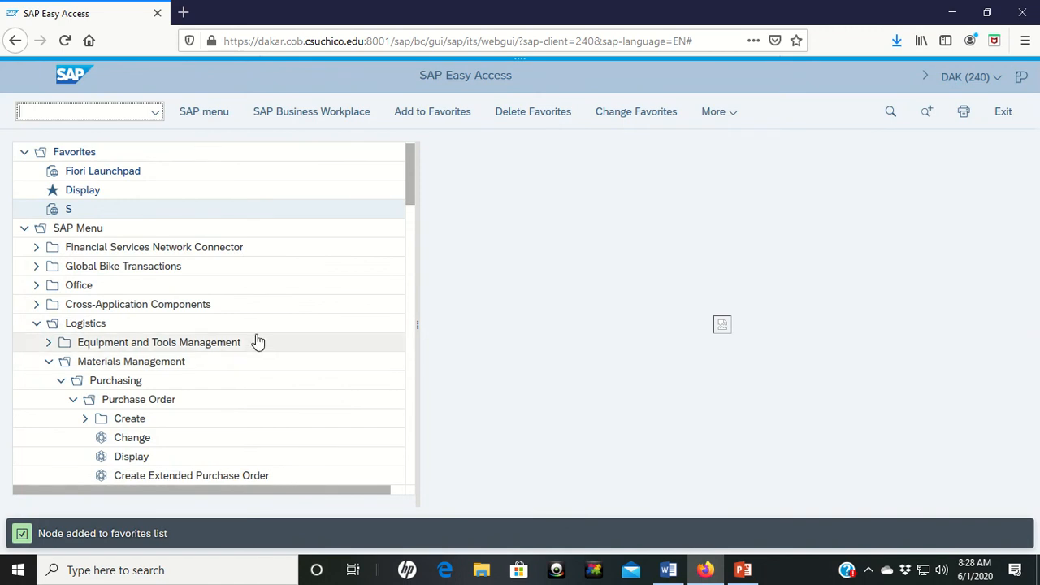
{"action": "mouse_move", "coordinate": [84, 213]}
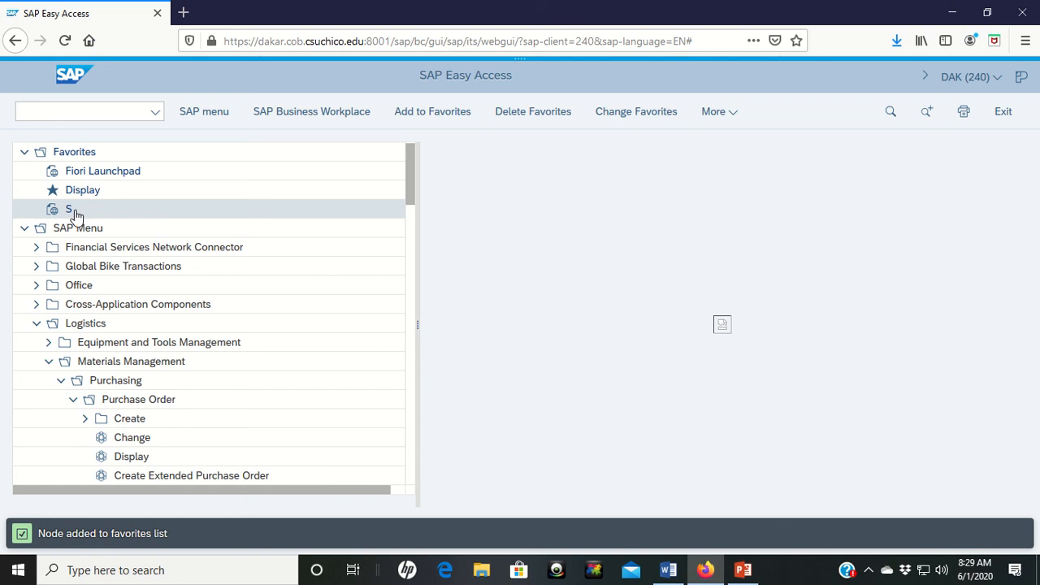
Rename the 'S' web link favourite to 'SAP Help' via Change Favorites
{"action": "right_click", "coordinate": [73, 210]}
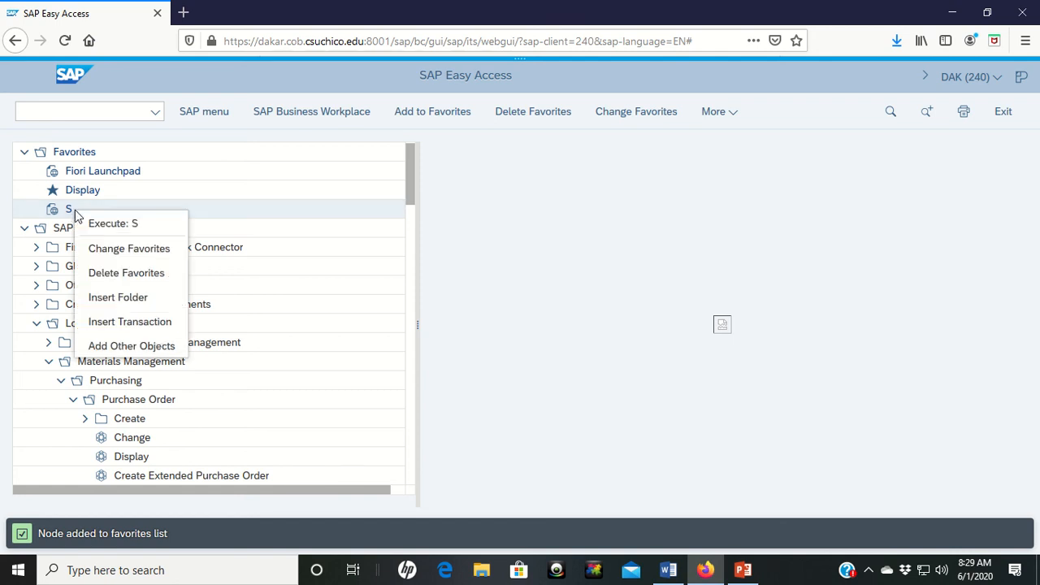
{"action": "left_click", "coordinate": [255, 301]}
{"action": "type", "text": "SAP Help"}
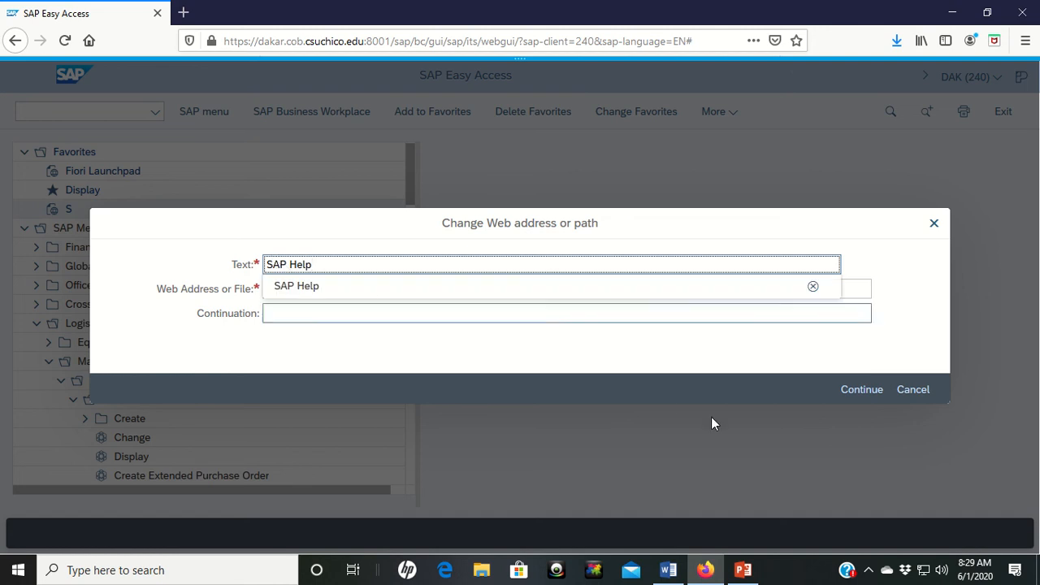
{"action": "left_click", "coordinate": [861, 390]}
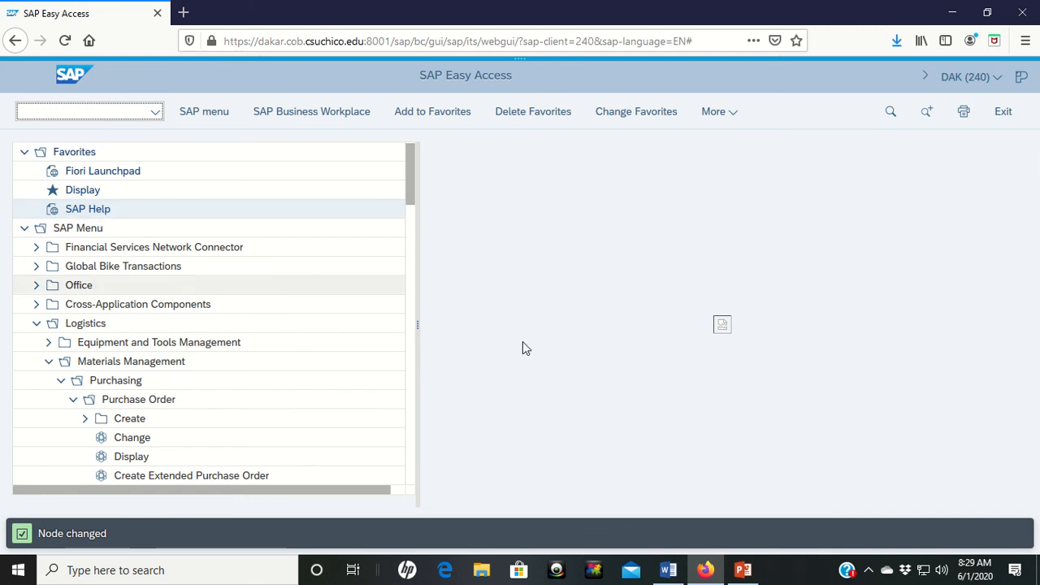
{"action": "mouse_move", "coordinate": [589, 371]}
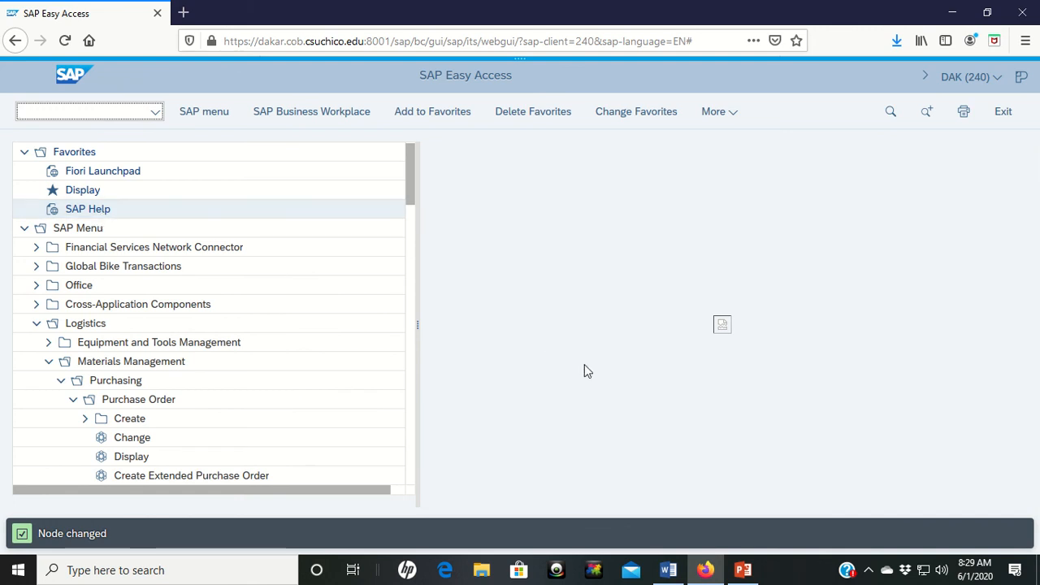